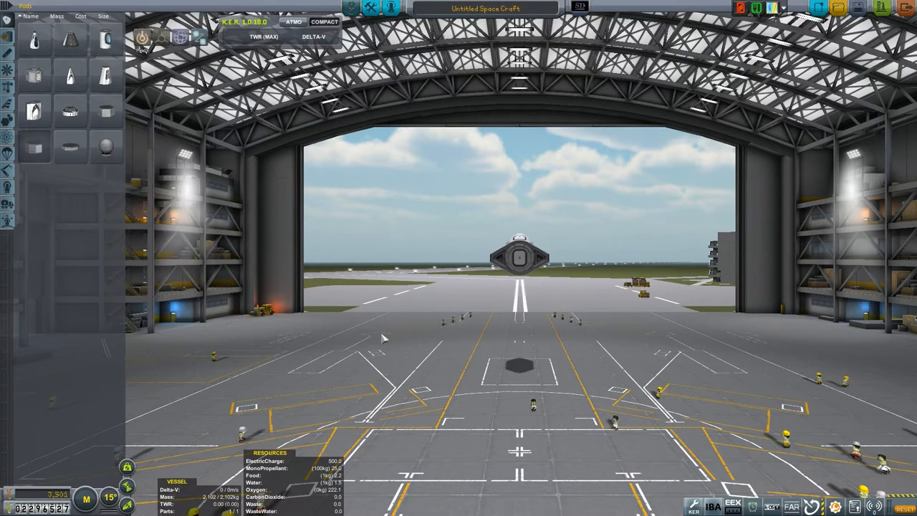
mouse_move(35, 112)
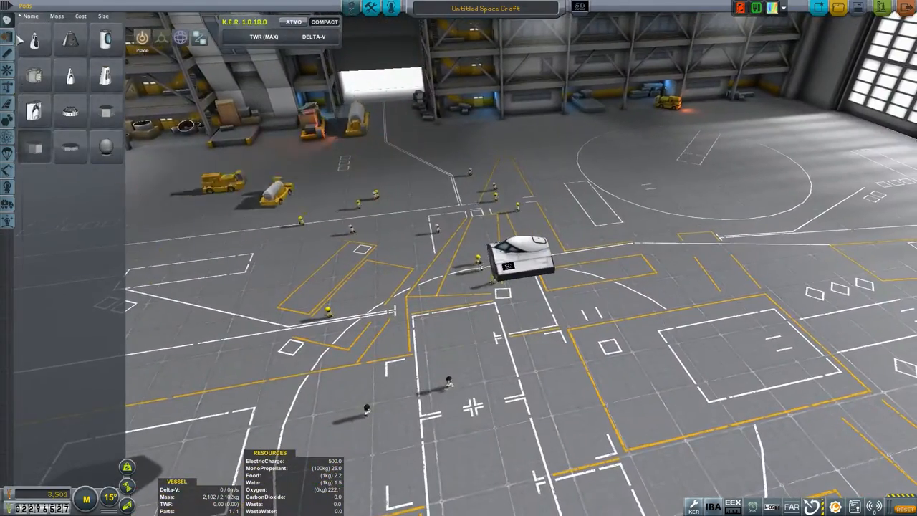
Pick a Mk2 cockpit from the Pods category to start the new craft
left_click(7, 51)
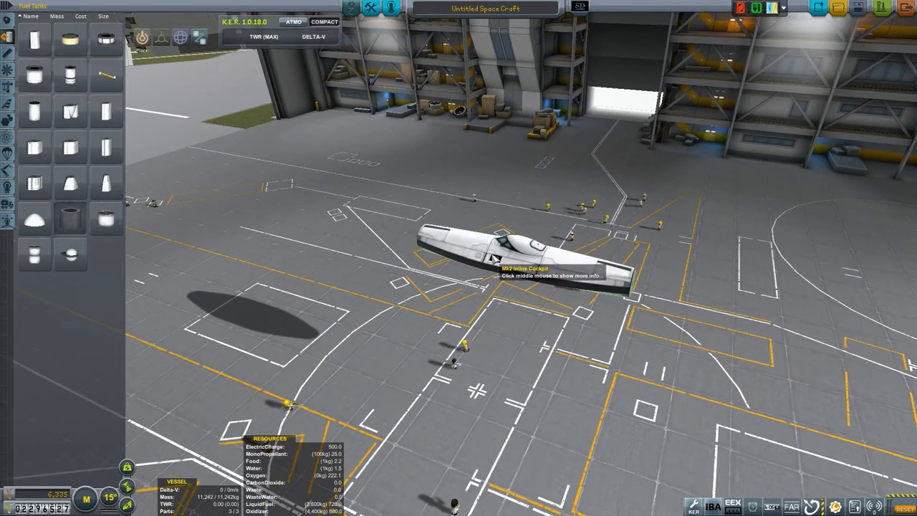
mouse_move(609, 279)
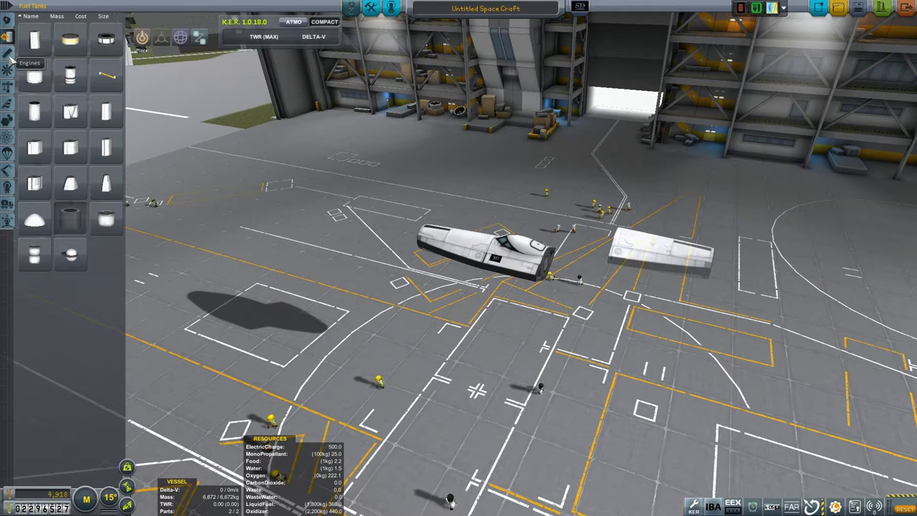
mouse_move(70, 112)
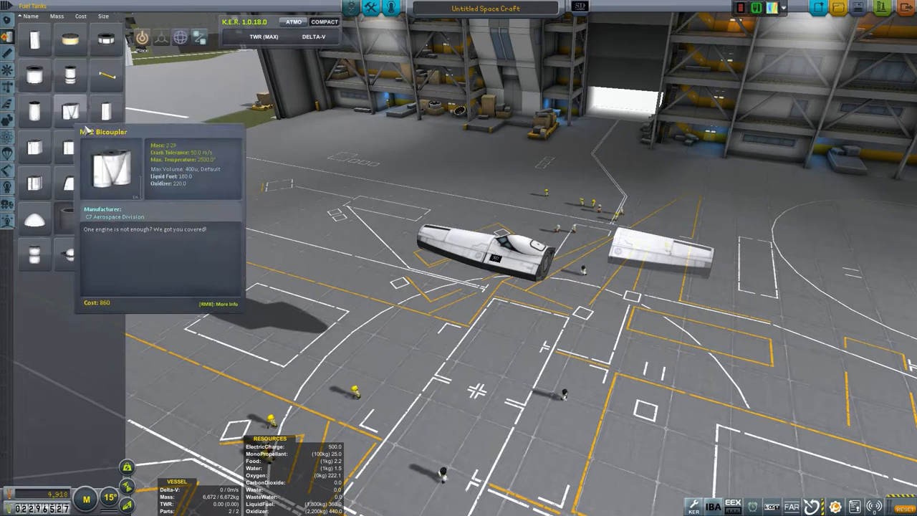
mouse_move(106, 111)
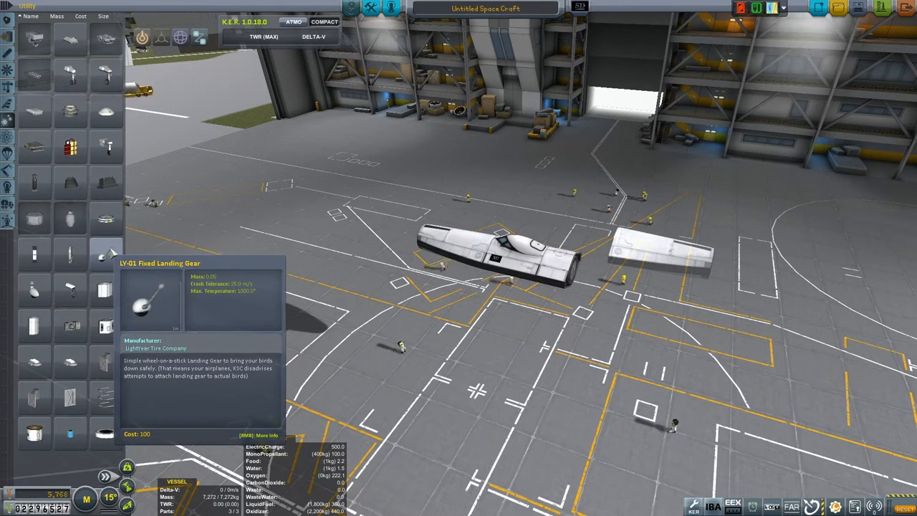
mouse_move(104, 289)
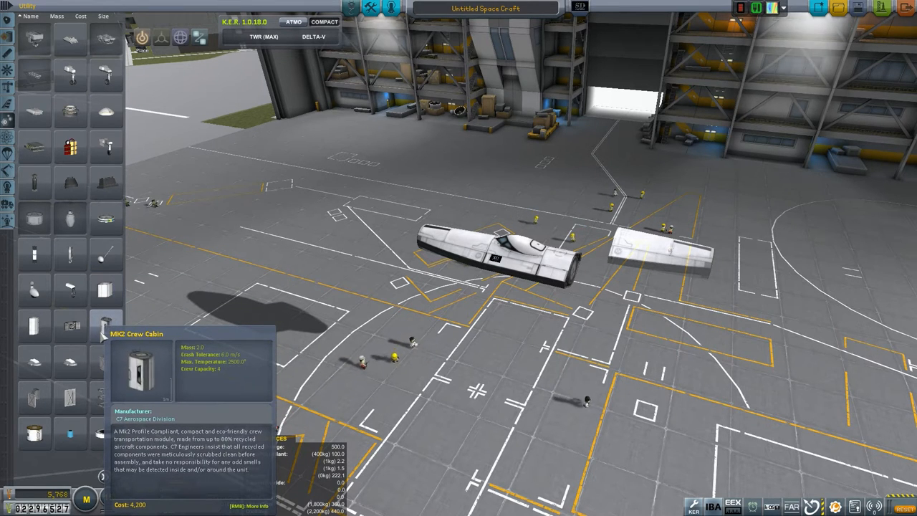
mouse_move(106, 289)
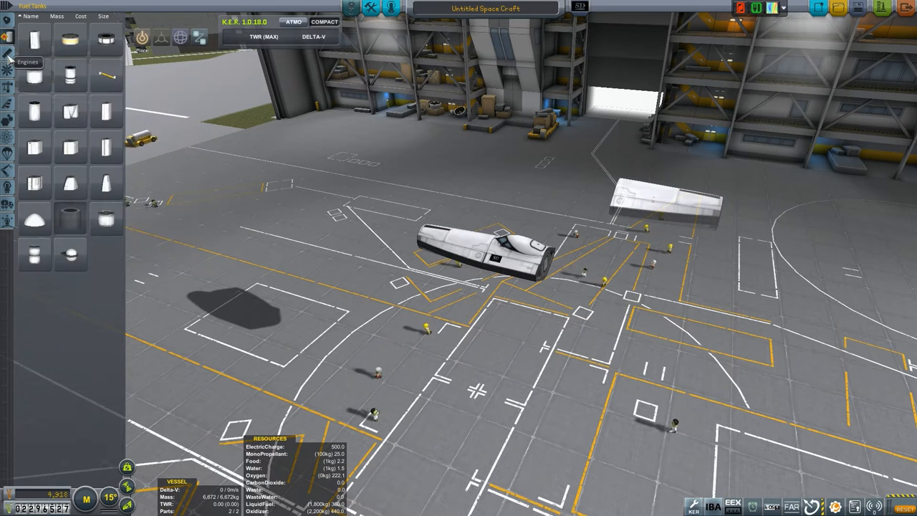
mouse_move(106, 146)
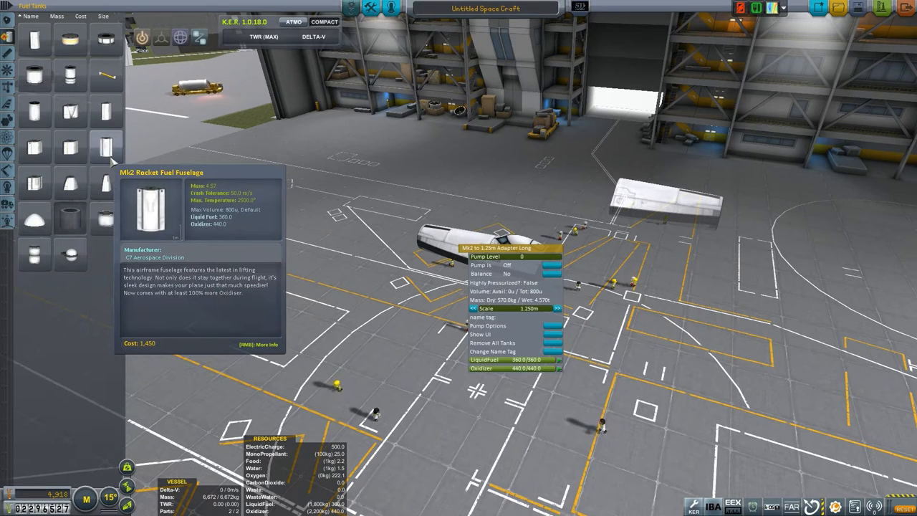
mouse_move(106, 184)
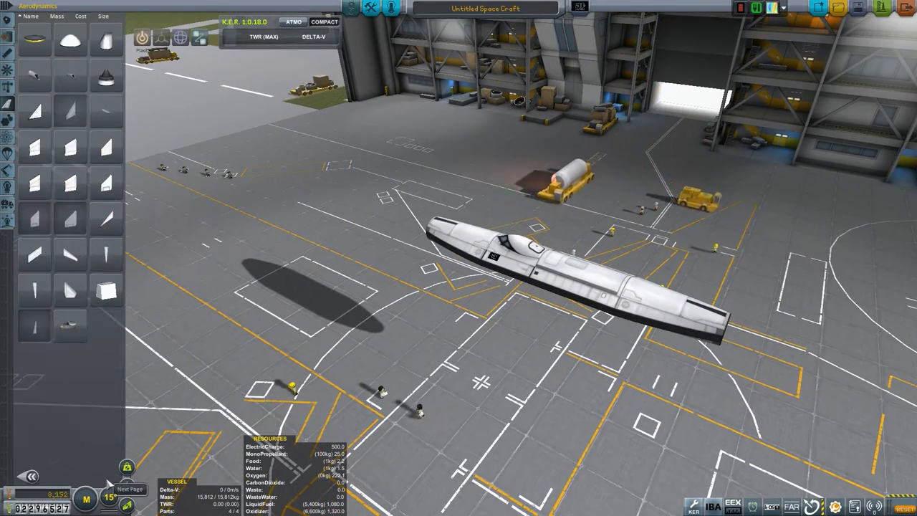
mouse_move(106, 255)
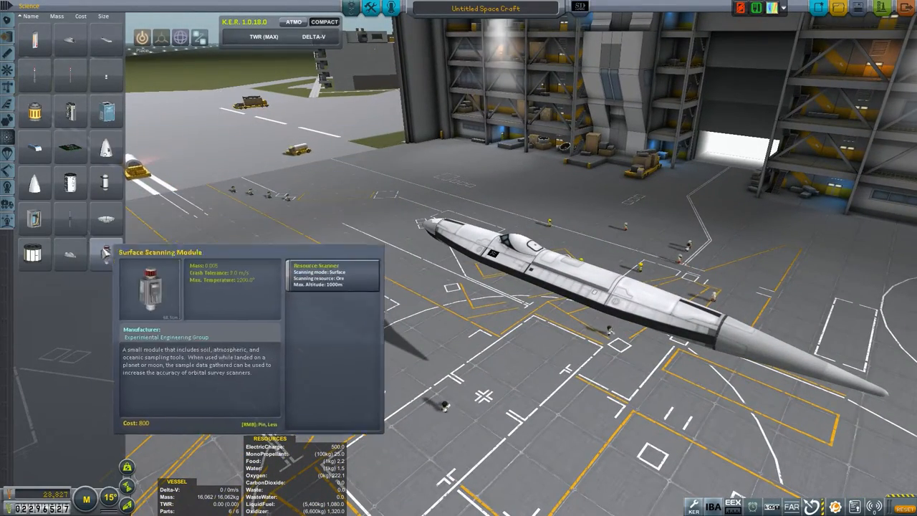
mouse_move(69, 255)
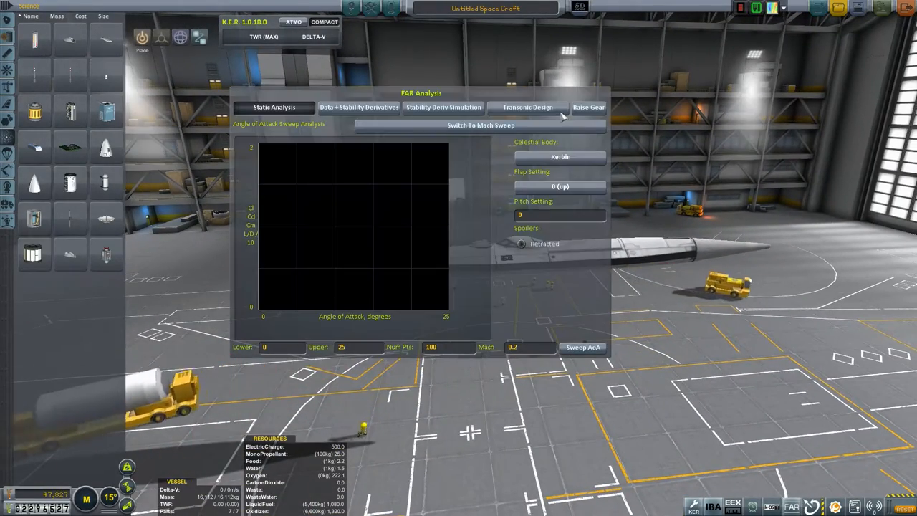
Switch the FAR Analysis window to the Transonic Design area-ruling view
left_click(528, 106)
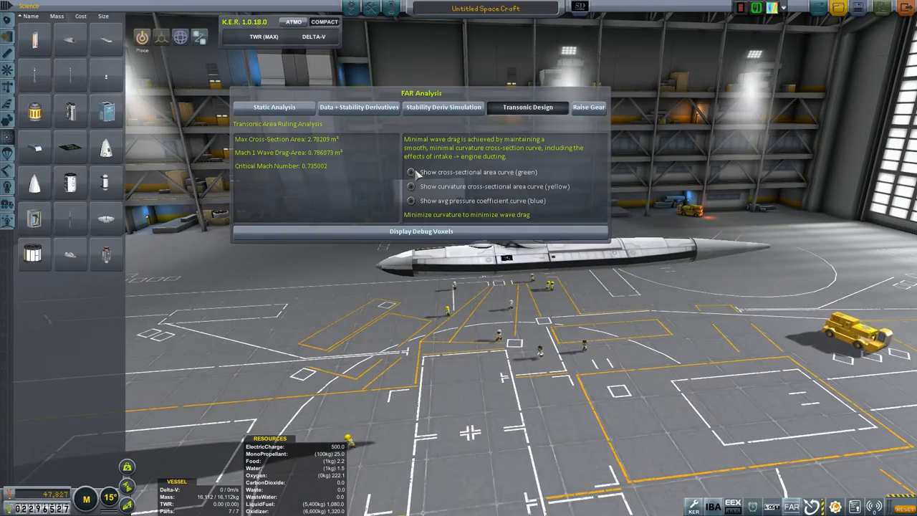
left_click(412, 172)
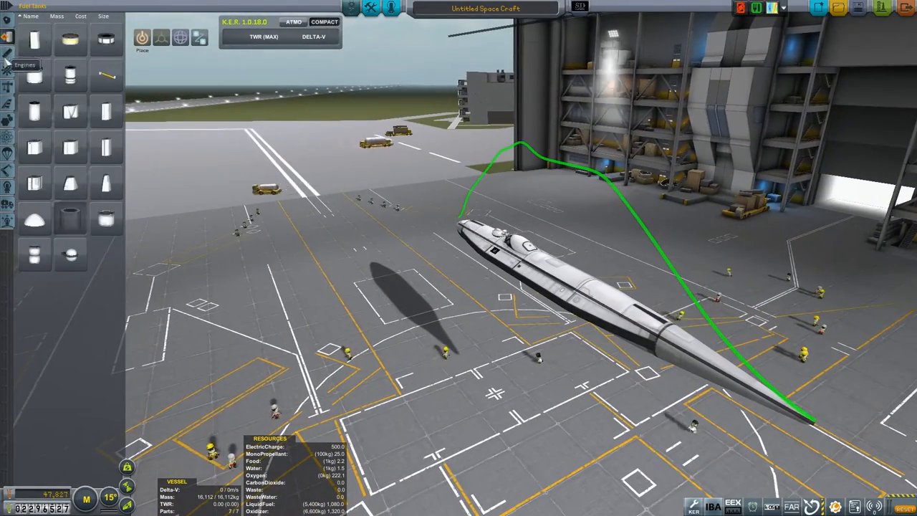
left_click(7, 108)
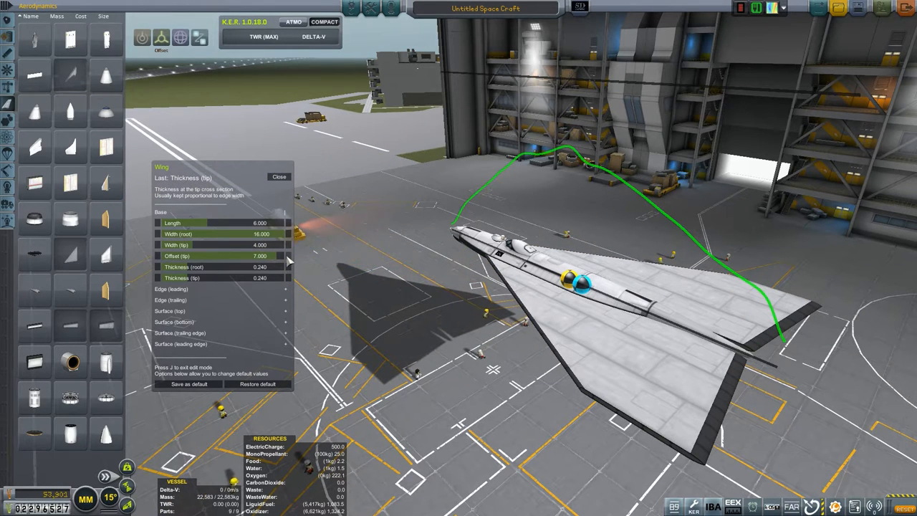
Adjust the procedural wing's dimensions in its edit window
left_click(287, 255)
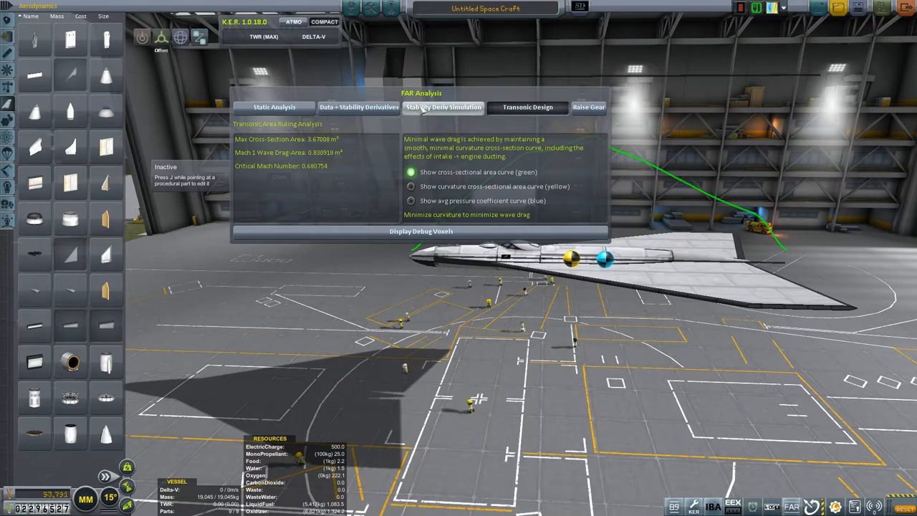
Calculate the plane's stability derivatives at the chosen Kerbin altitude
left_click(359, 106)
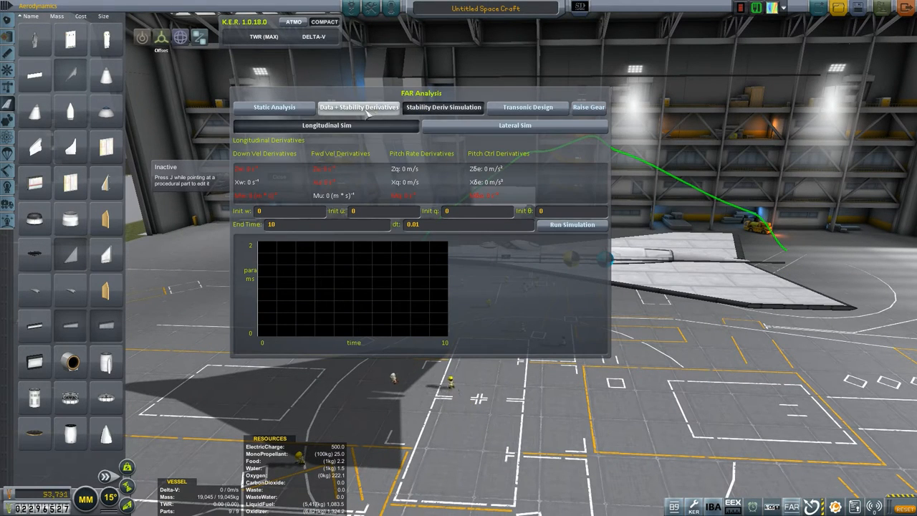
left_click(359, 107)
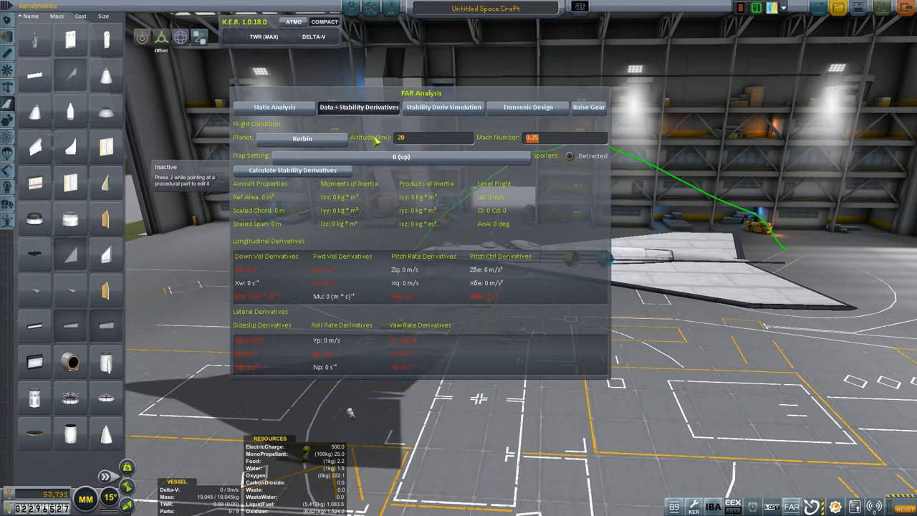
left_click(567, 138)
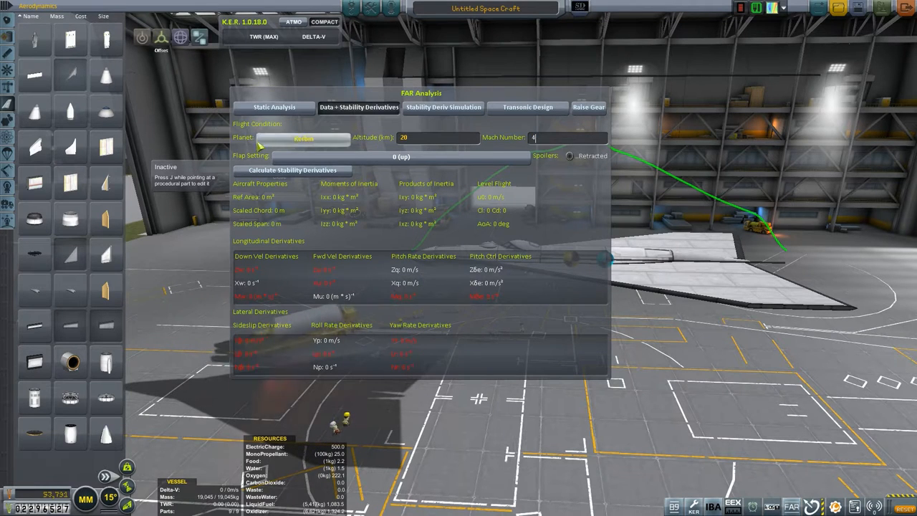
left_click(292, 170)
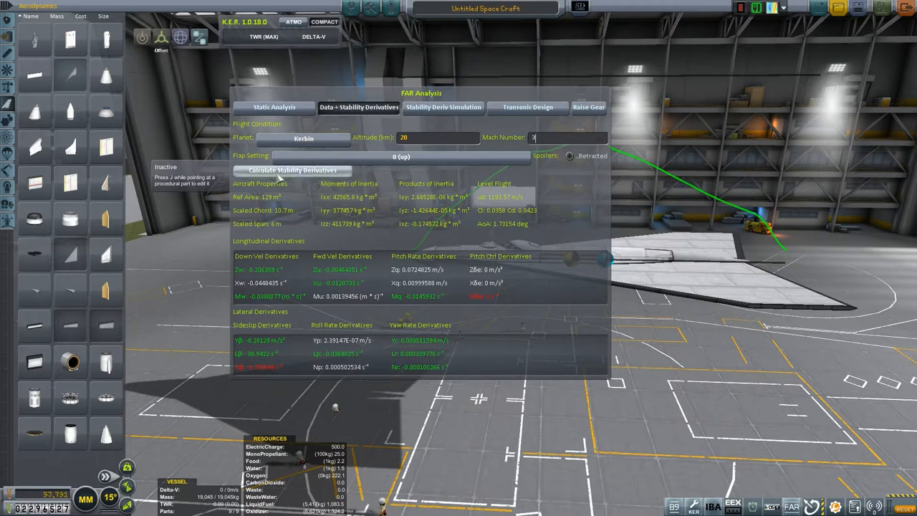
Recalculate the stability derivatives at Mach 1
left_click(292, 169)
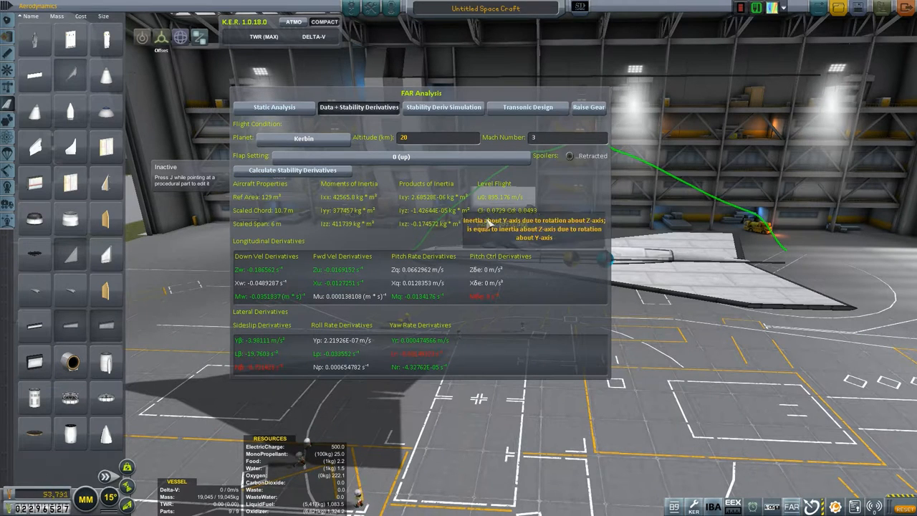
mouse_move(502, 230)
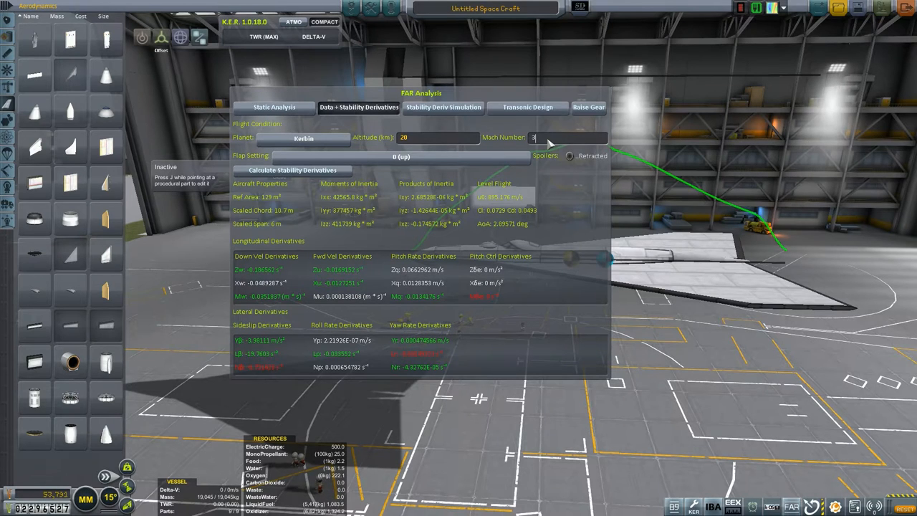
left_click(292, 170)
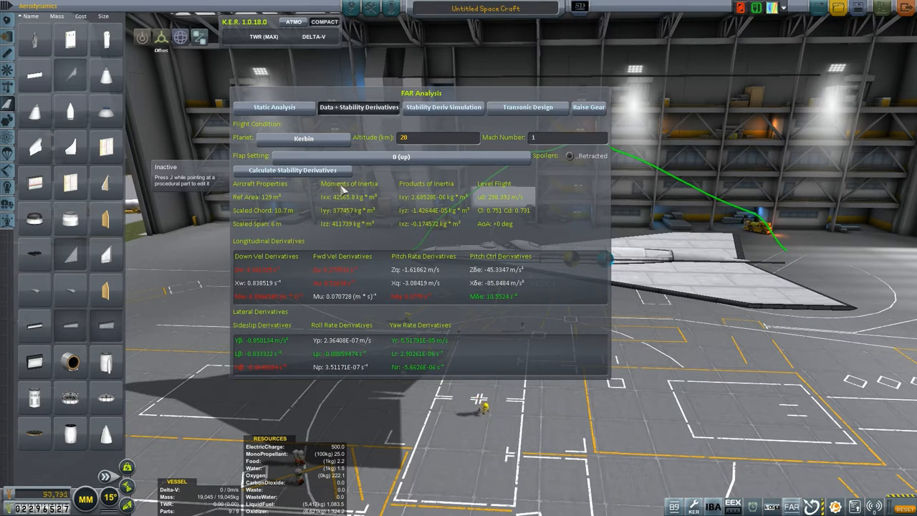
mouse_move(505, 224)
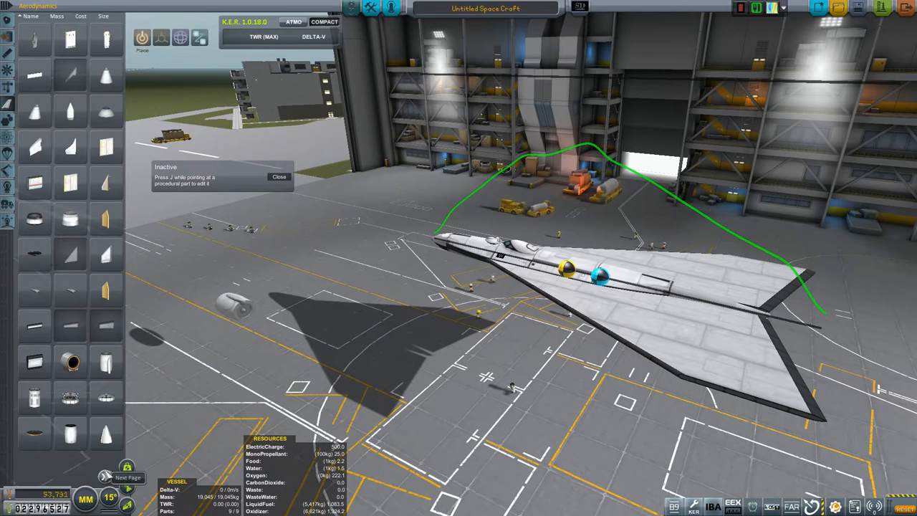
mouse_move(107, 365)
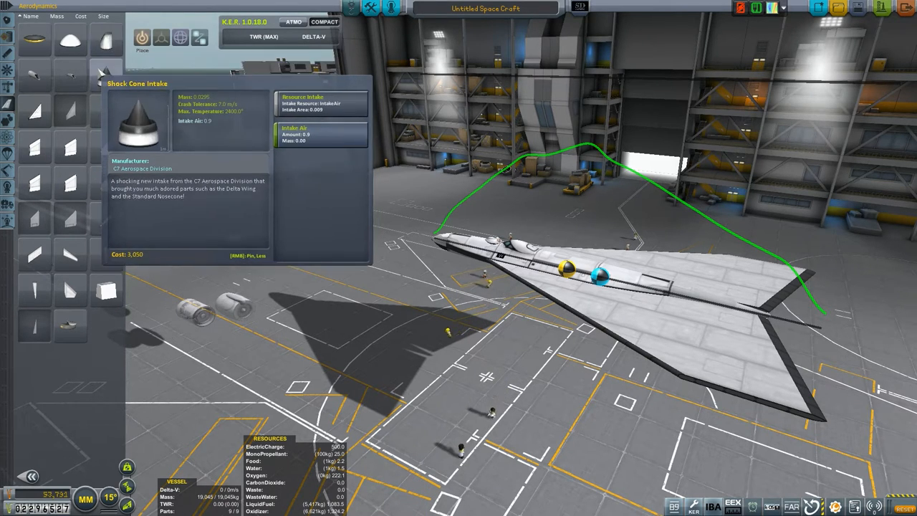
mouse_move(106, 40)
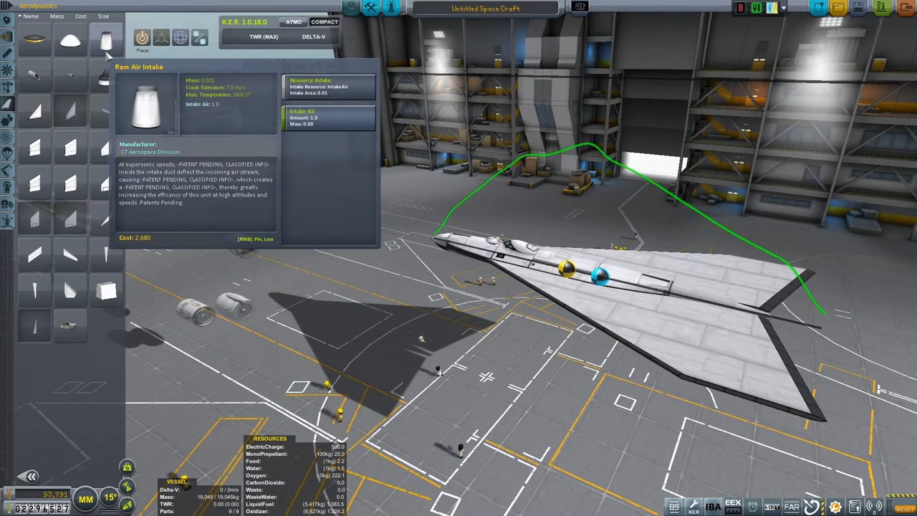
mouse_move(106, 79)
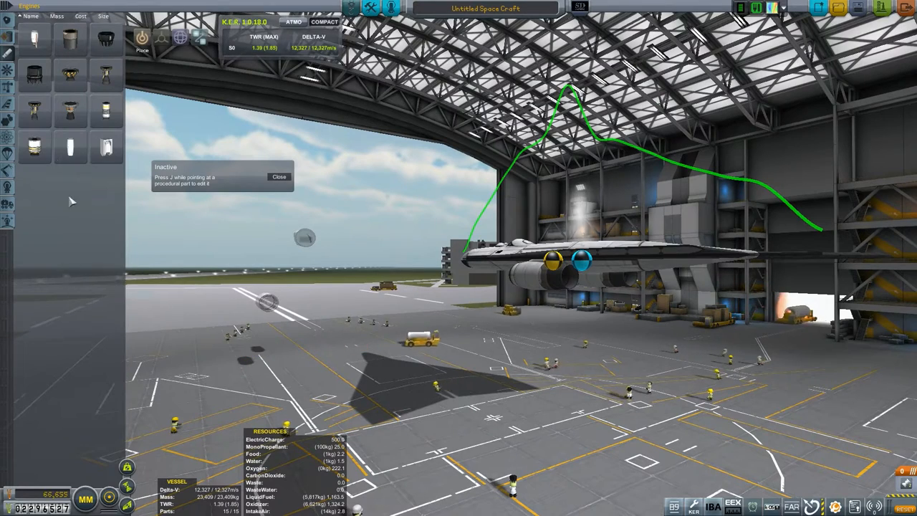
Show the Command and Control parts category in the parts panel
left_click(7, 71)
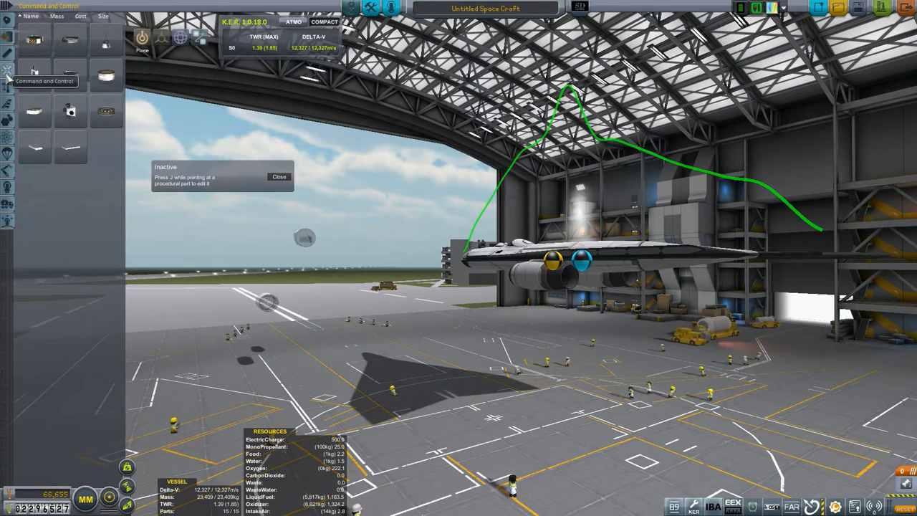
left_click(7, 103)
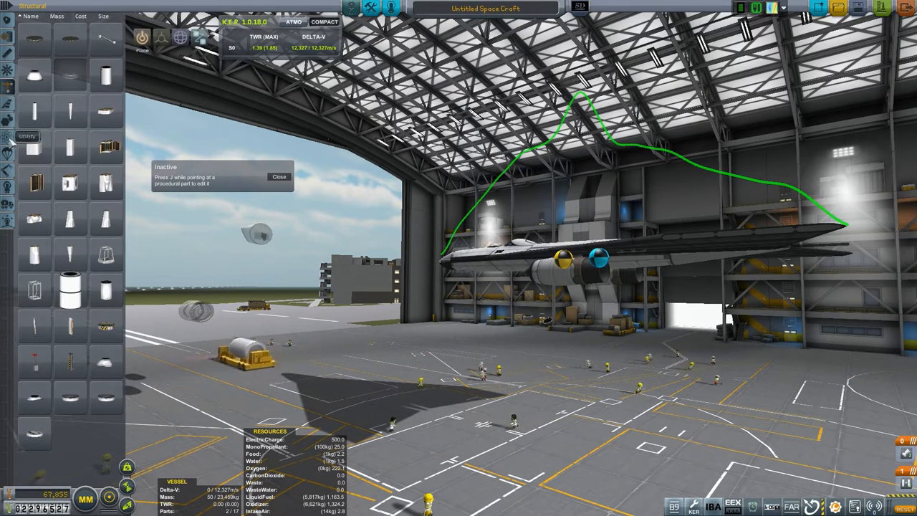
mouse_move(69, 112)
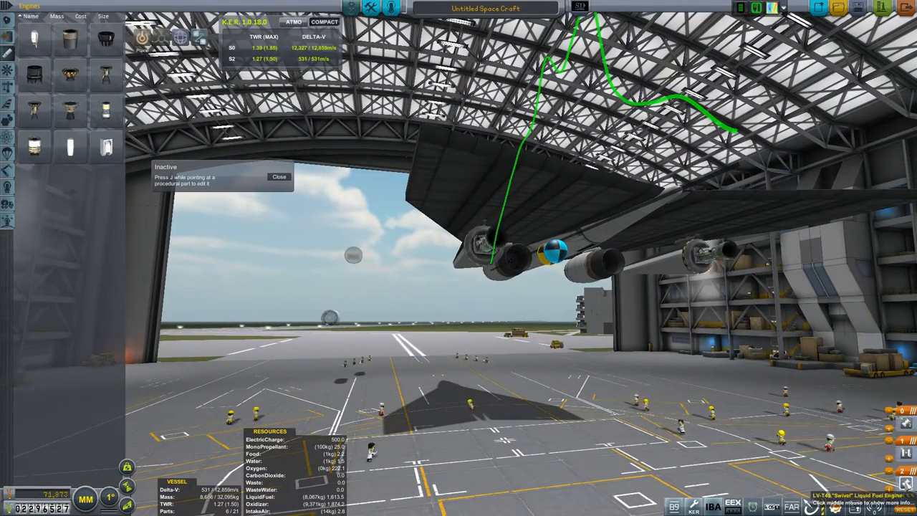
mouse_move(581, 258)
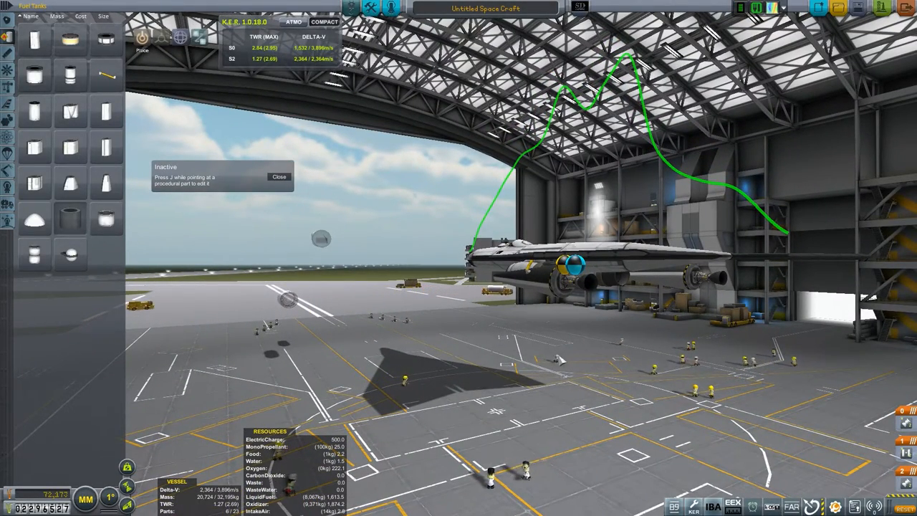
mouse_move(566, 286)
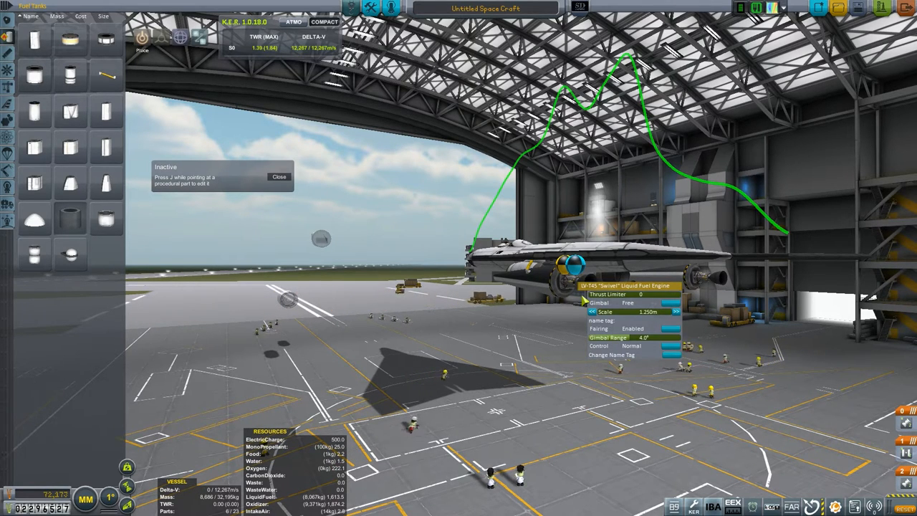
Lower the Reliant engine's thrust limiter with its slider
left_click_drag(590, 295, 648, 295)
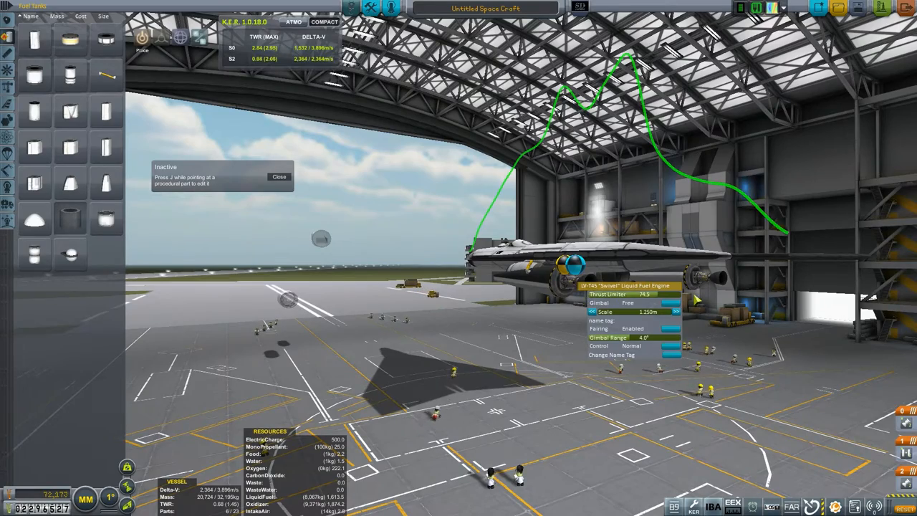
left_click_drag(645, 294, 676, 293)
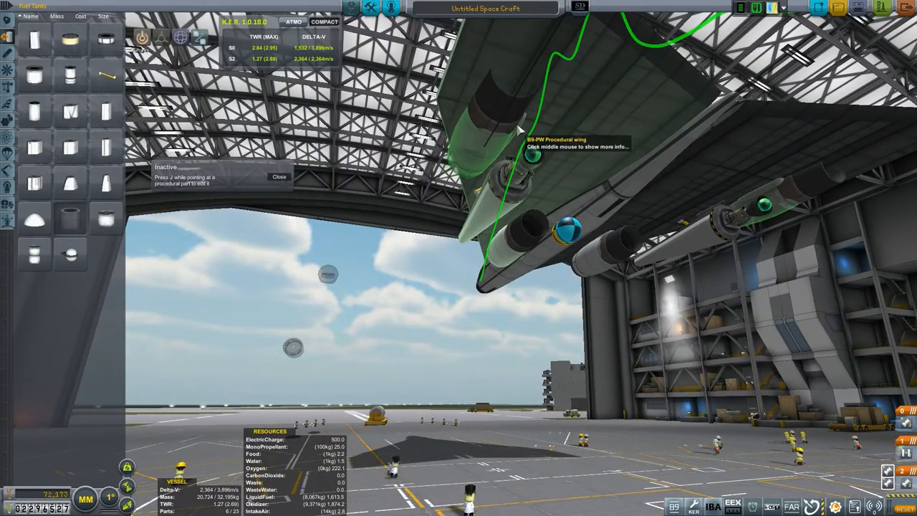
mouse_move(496, 97)
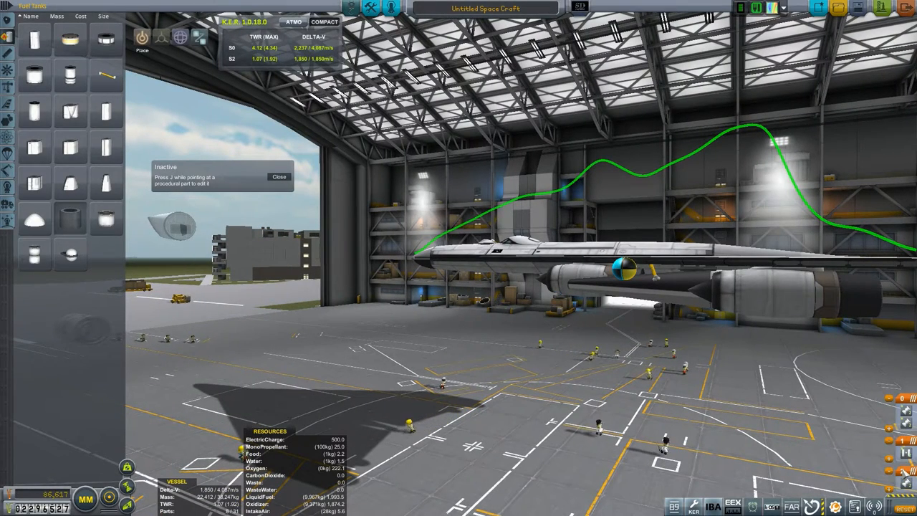
mouse_move(853, 304)
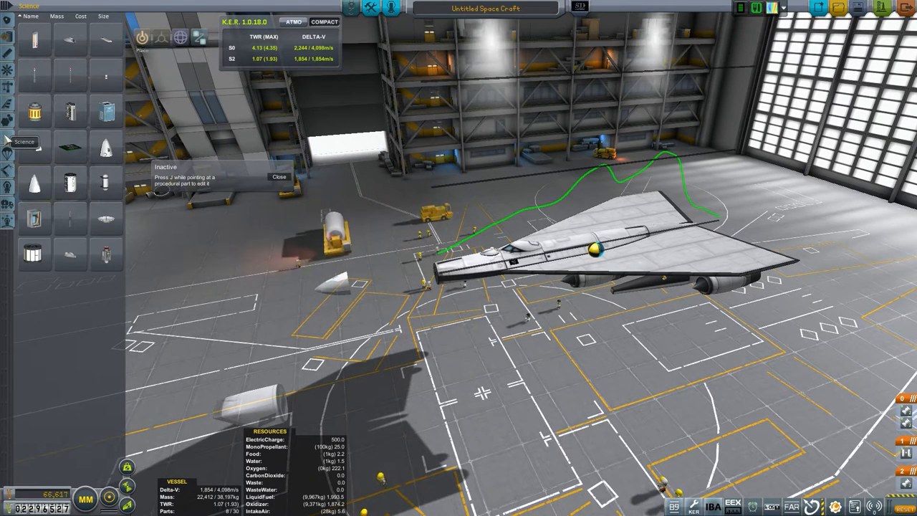
mouse_move(68, 148)
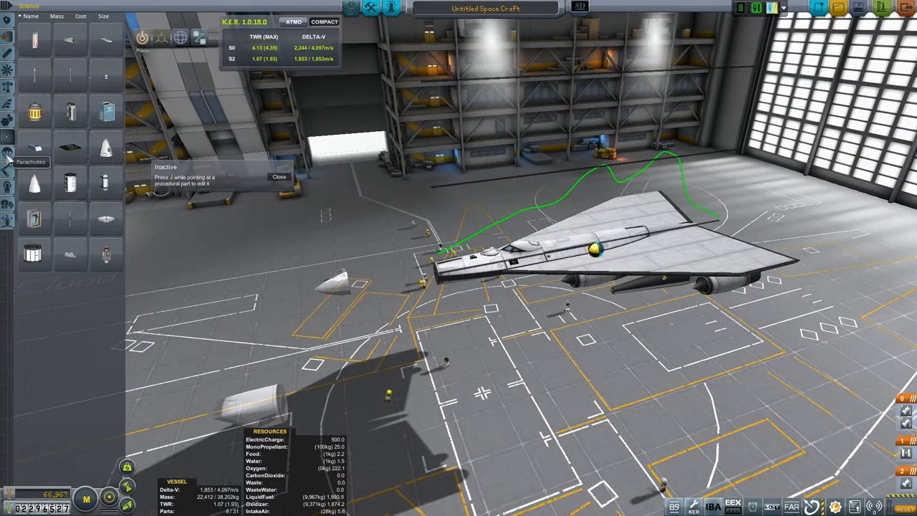
Select another parts category to add fuselage and wing pieces
left_click(7, 138)
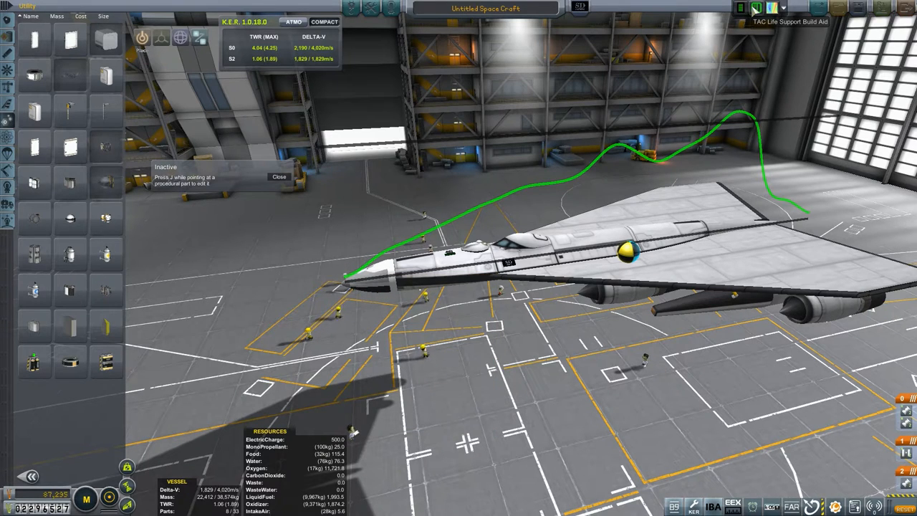
Show the TAC Life Support estimates window for the craft
left_click(791, 22)
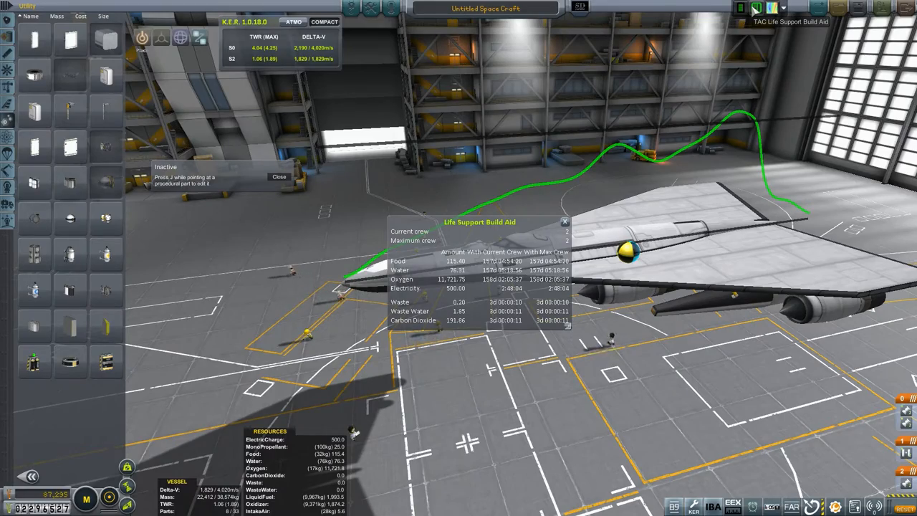
left_click(564, 221)
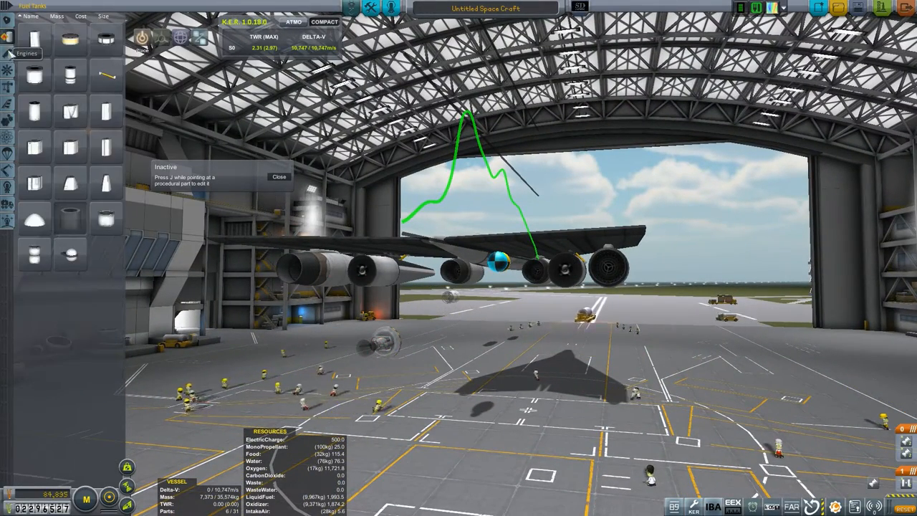
mouse_move(358, 272)
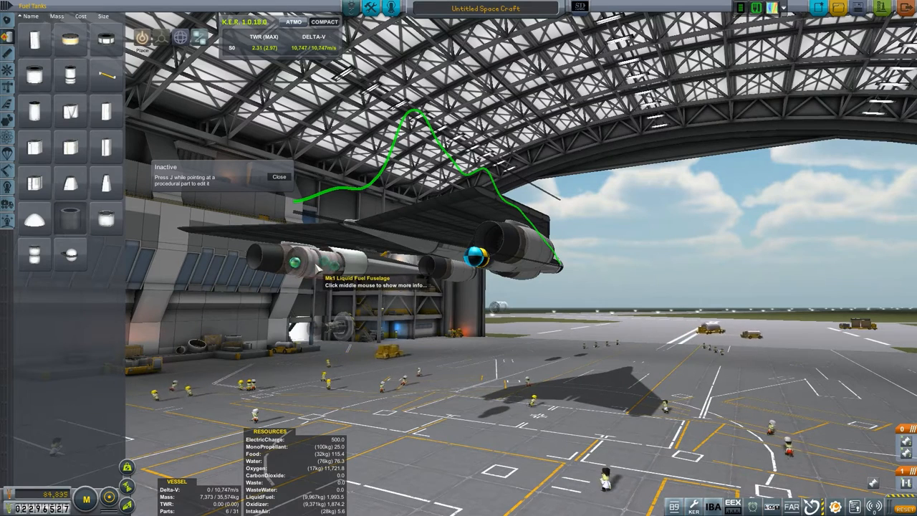
mouse_move(309, 265)
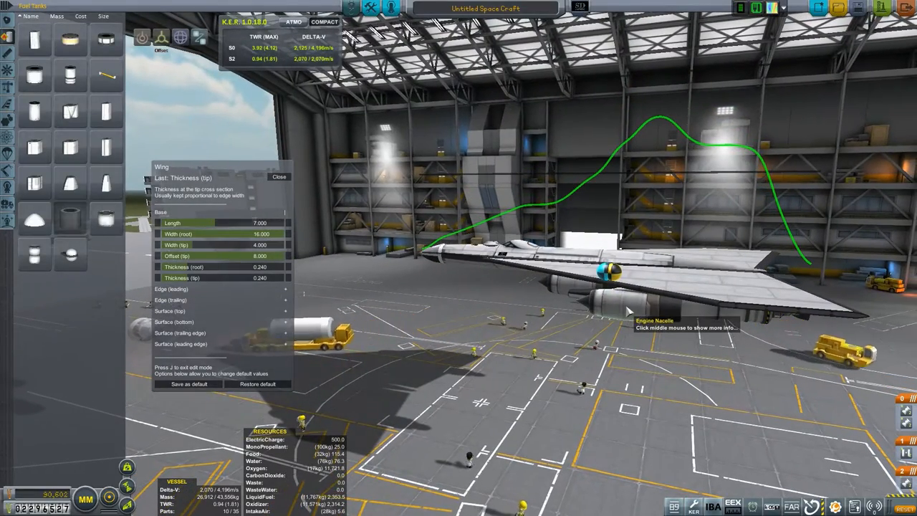
Adjust the wing's dimensions and set its surface material, then close the edit panel
left_click(623, 301)
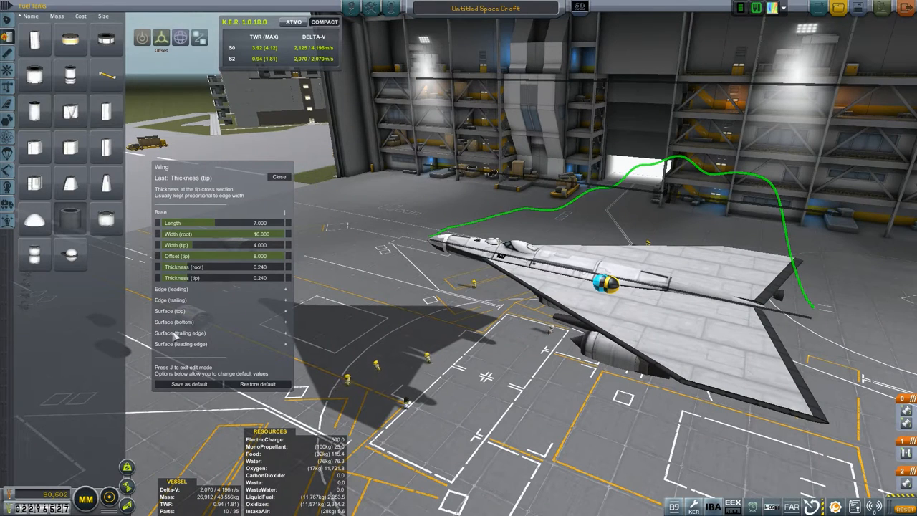
left_click(181, 332)
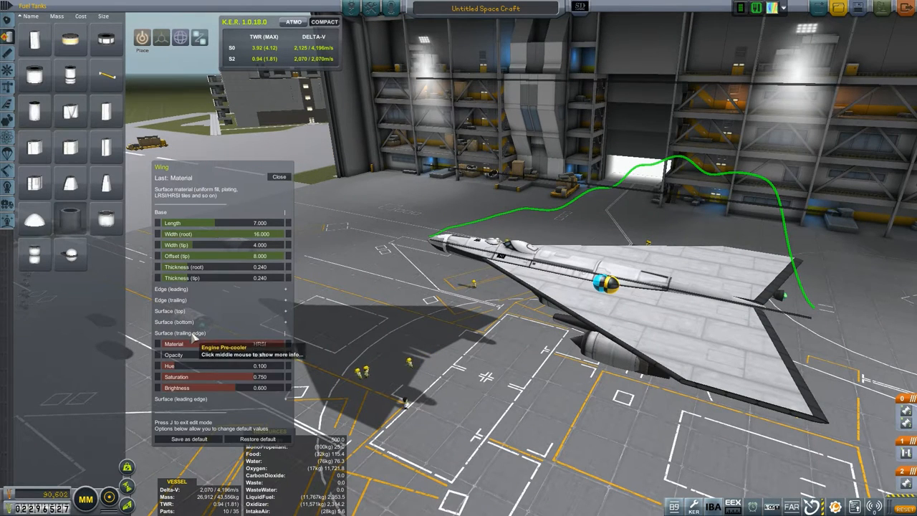
left_click(278, 178)
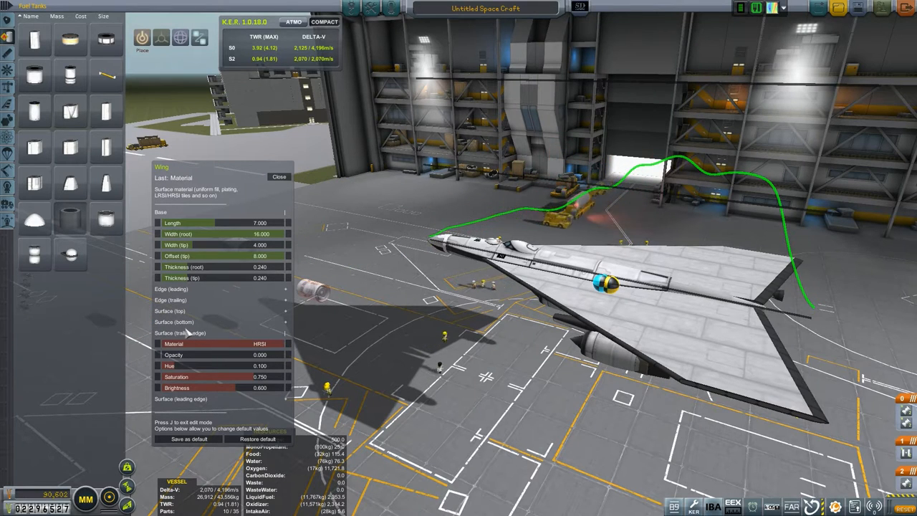
left_click(171, 300)
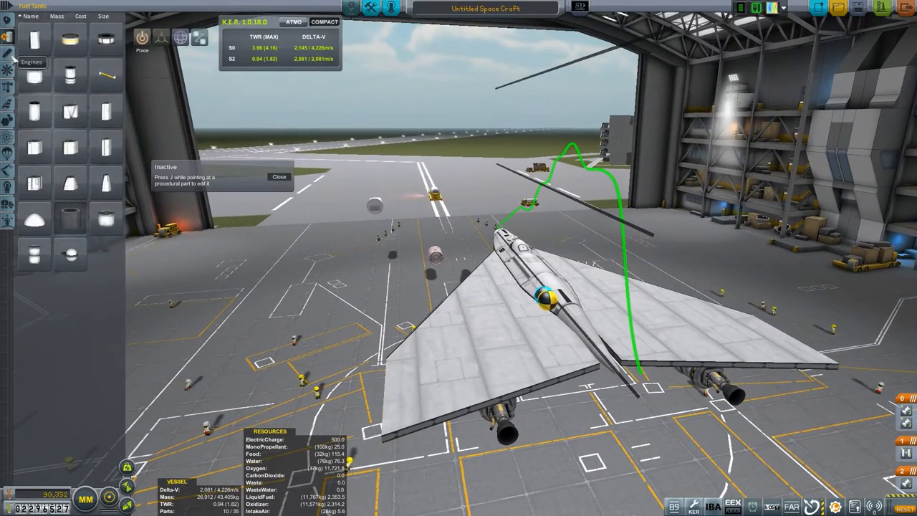
Pick a B9-PW Procedural wing from the parts list for the wing tip
left_click(9, 112)
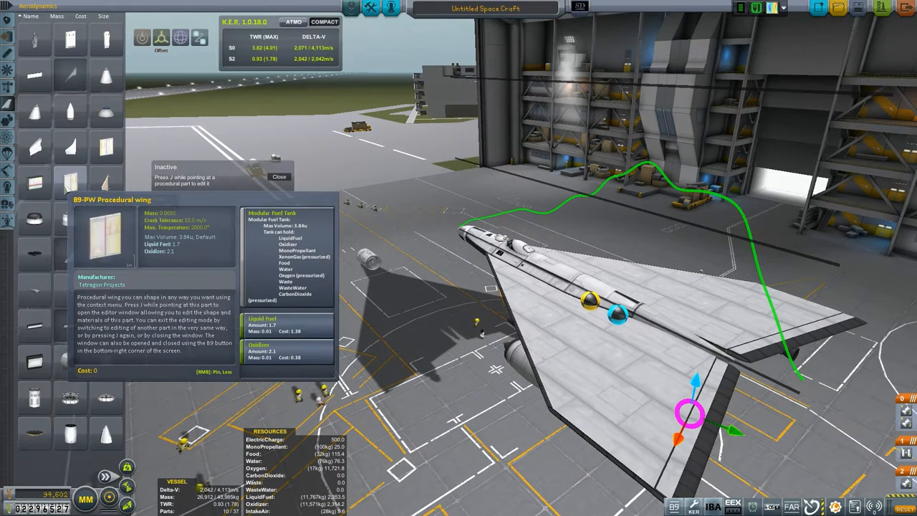
Rotate the procedural wing upright and shape its length, widths and trailing edge into a tapered tail fin
left_click(142, 37)
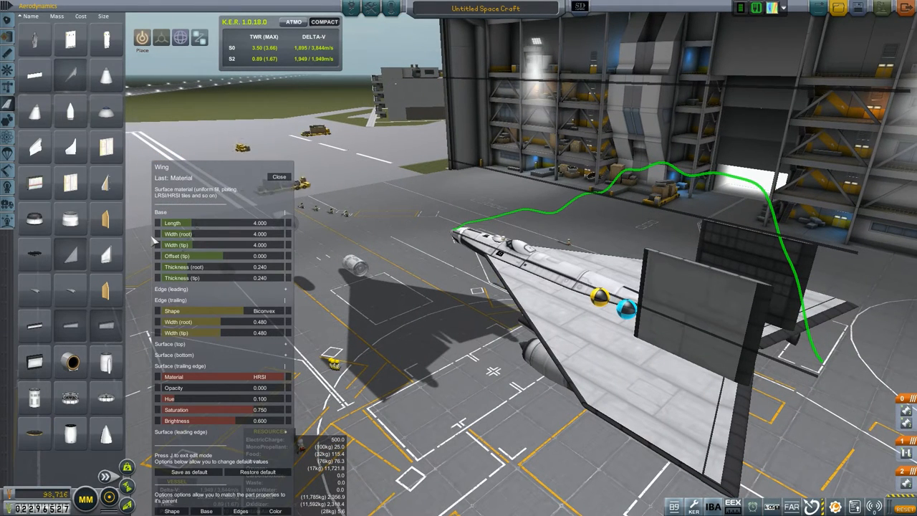
left_click(279, 177)
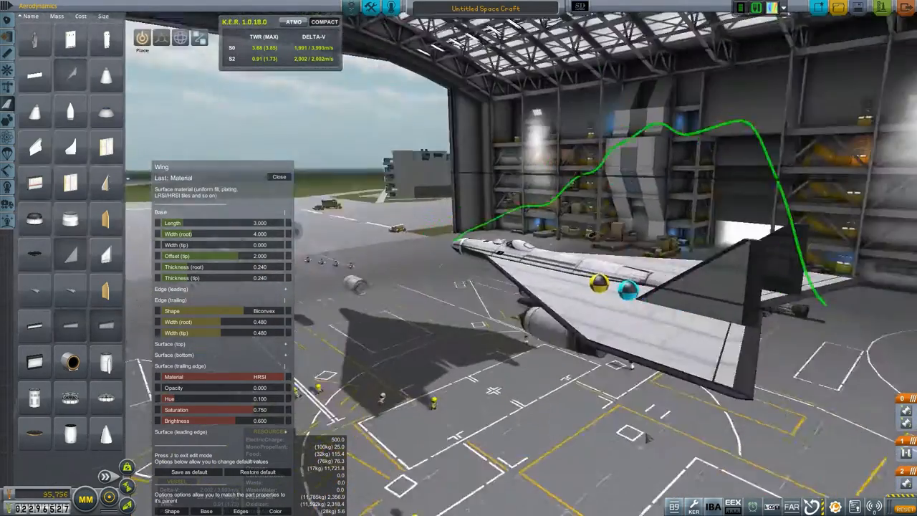
left_click(160, 37)
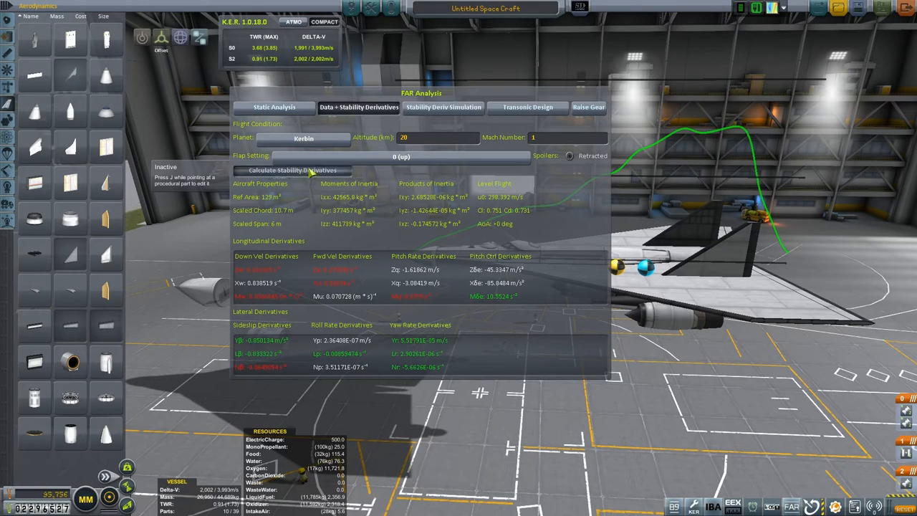
Calculate the finned plane's stability derivatives, then recalculate them at a different Mach number
left_click(292, 169)
type("2")
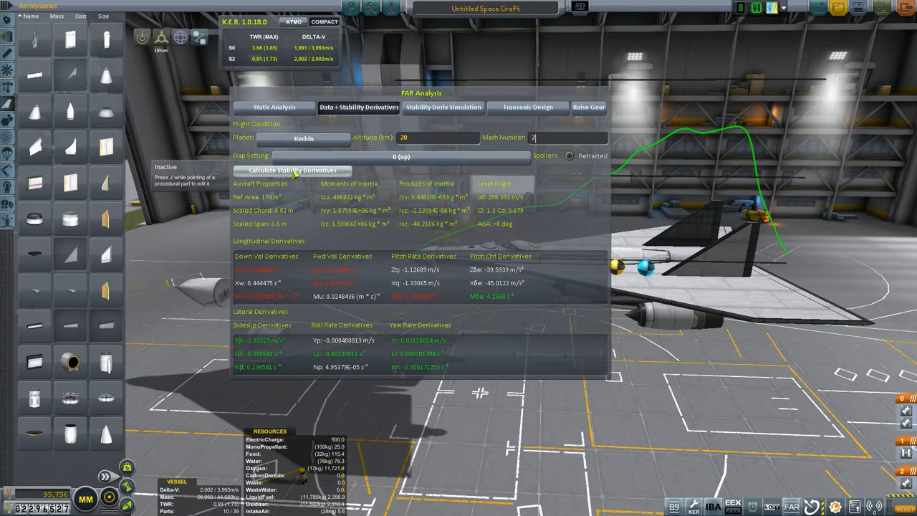
left_click(293, 170)
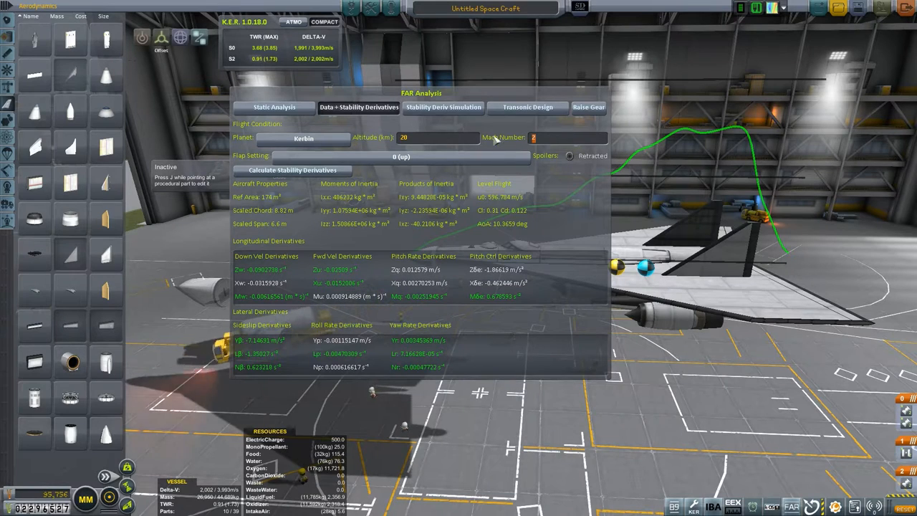
left_click(543, 134)
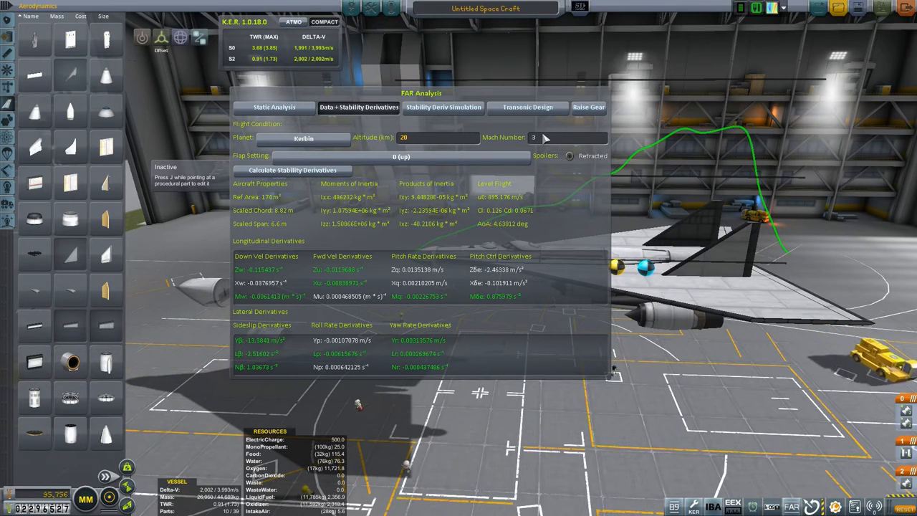
left_click(533, 138)
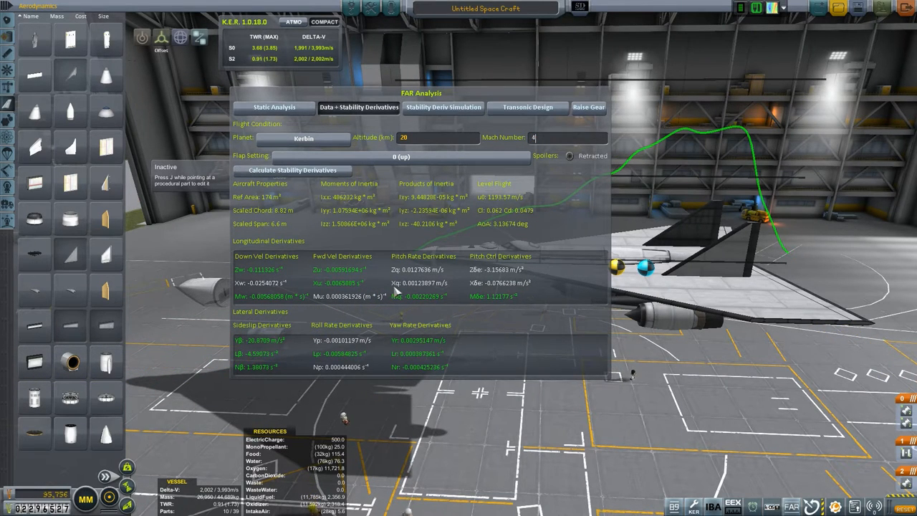
mouse_move(482, 223)
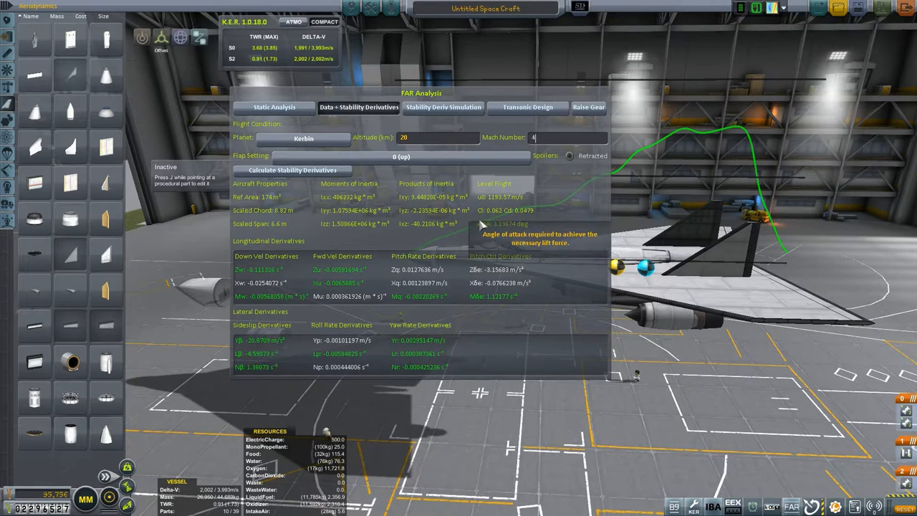
Switch to the Static Analysis angle-of-attack sweep and edit its Mach number field
left_click(273, 106)
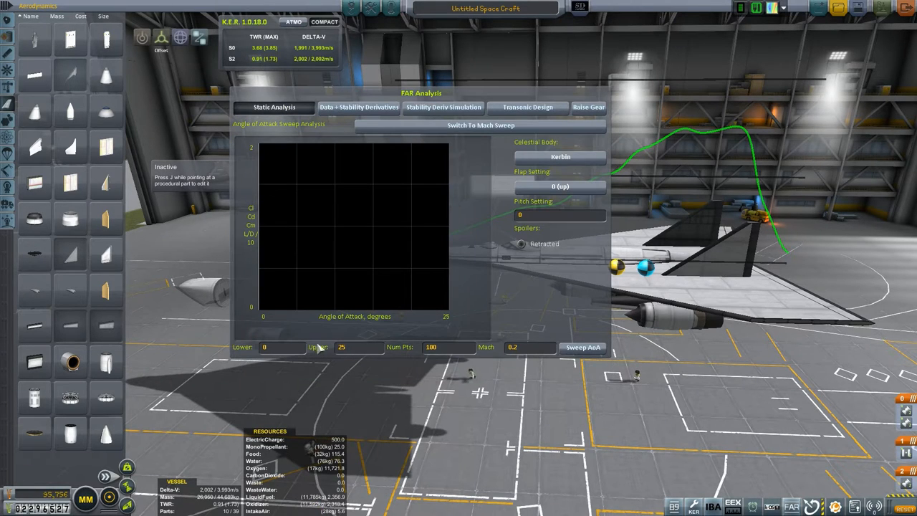
mouse_move(546, 218)
type("3")
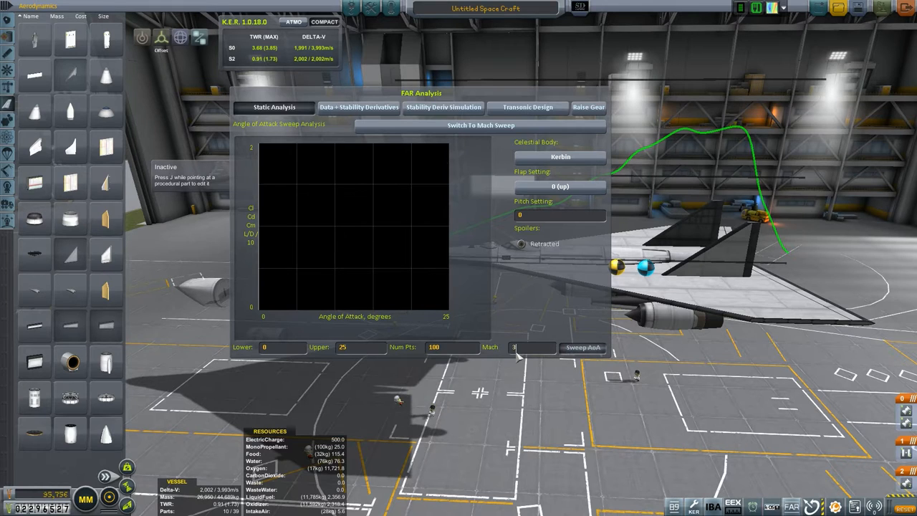
left_click(582, 347)
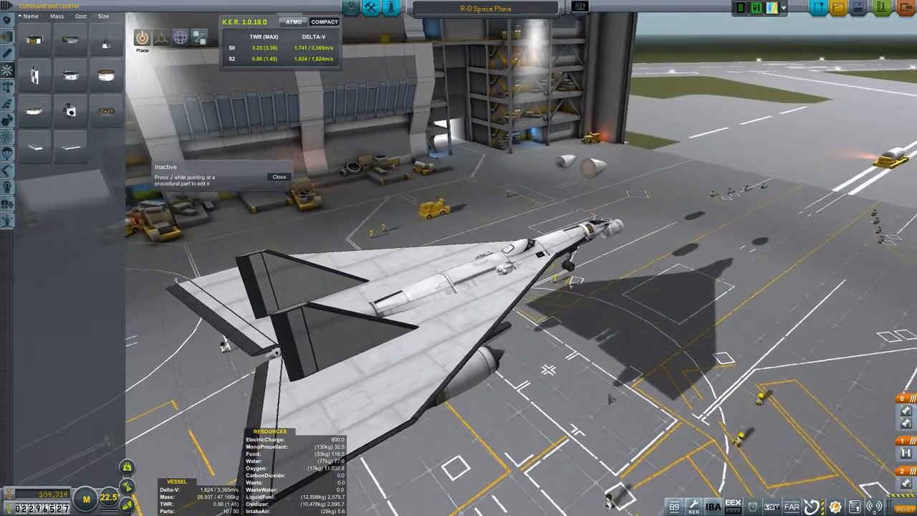
left_click(7, 70)
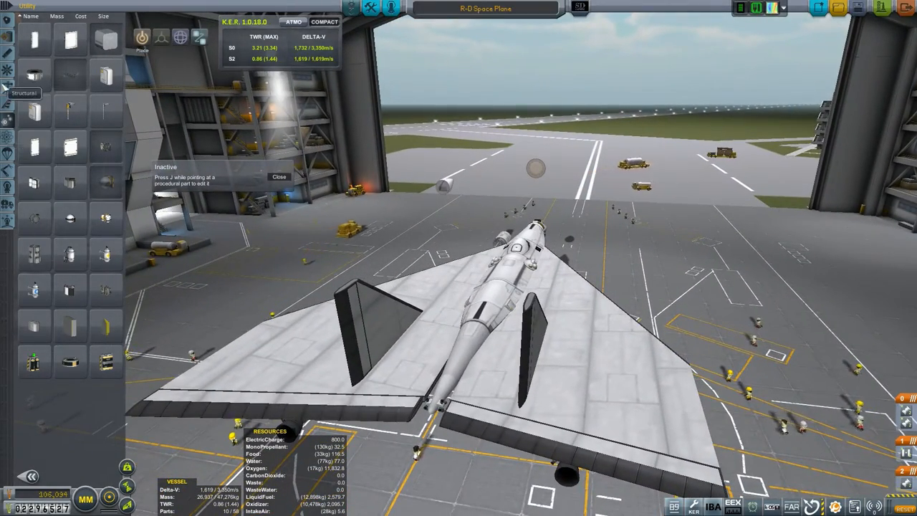
left_click(7, 63)
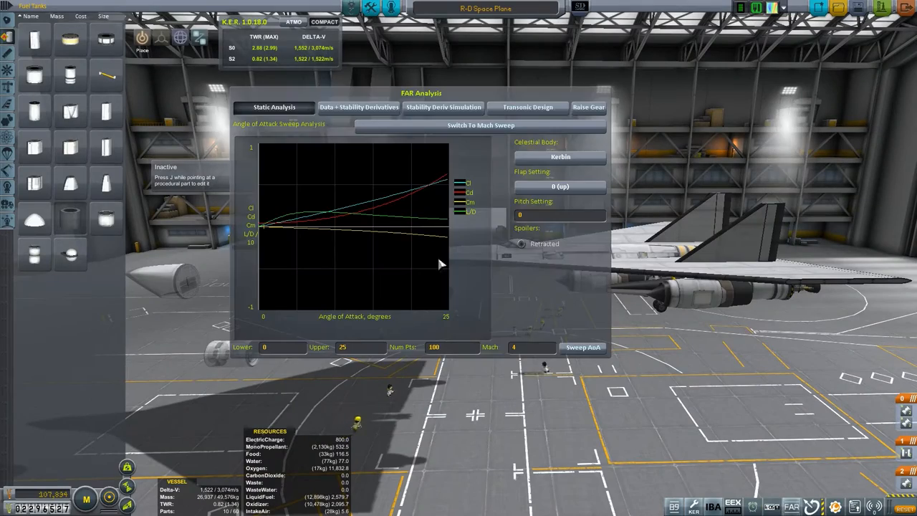
Show the green cross-sectional area curve from the Transonic Design analysis over the craft
left_click(527, 106)
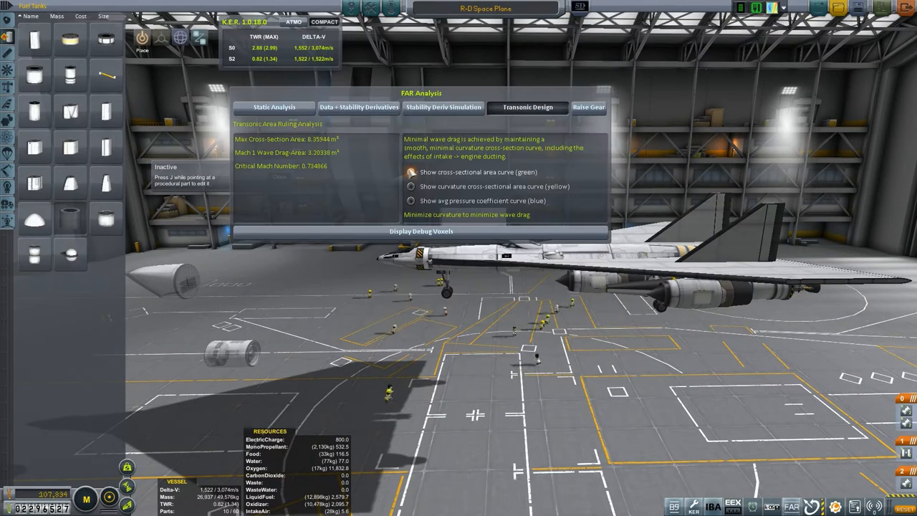
left_click(411, 172)
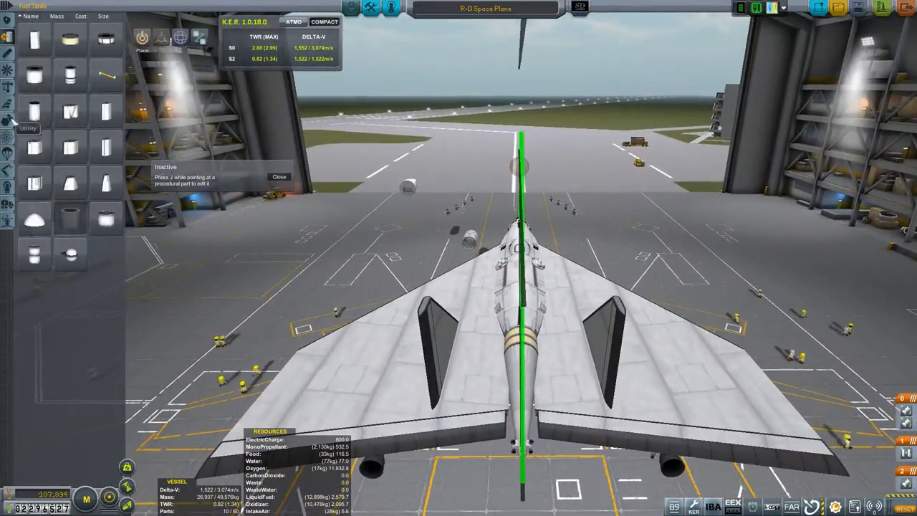
mouse_move(7, 148)
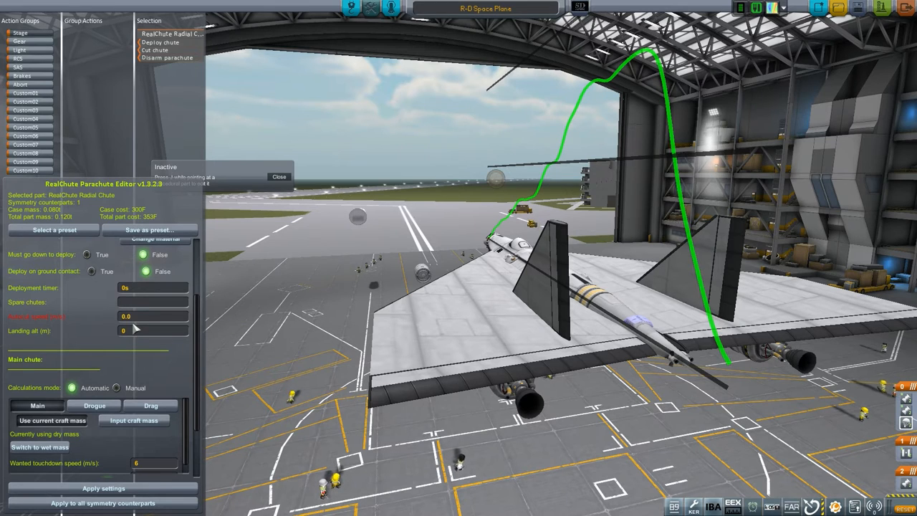
Change the parachute's 6.0 value to 0.1, enter 50, apply the settings and dismiss the Success popup
left_click(152, 316)
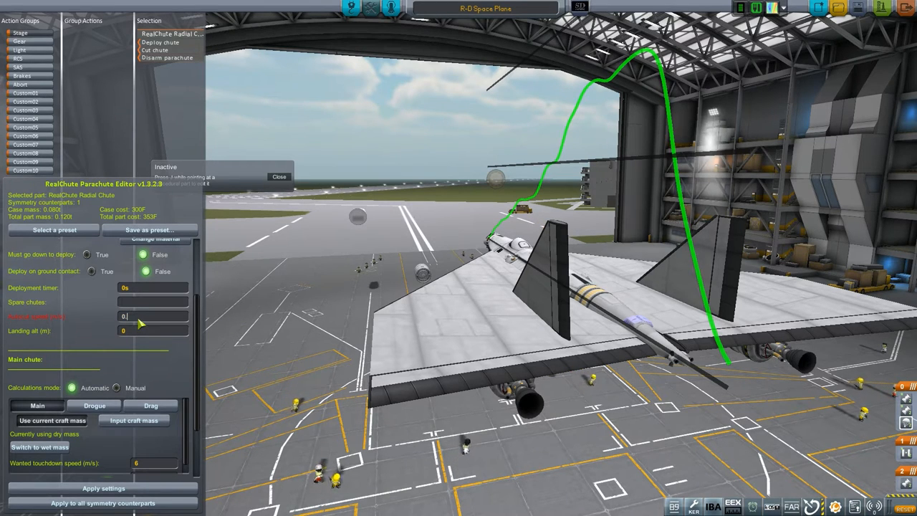
type("0.1")
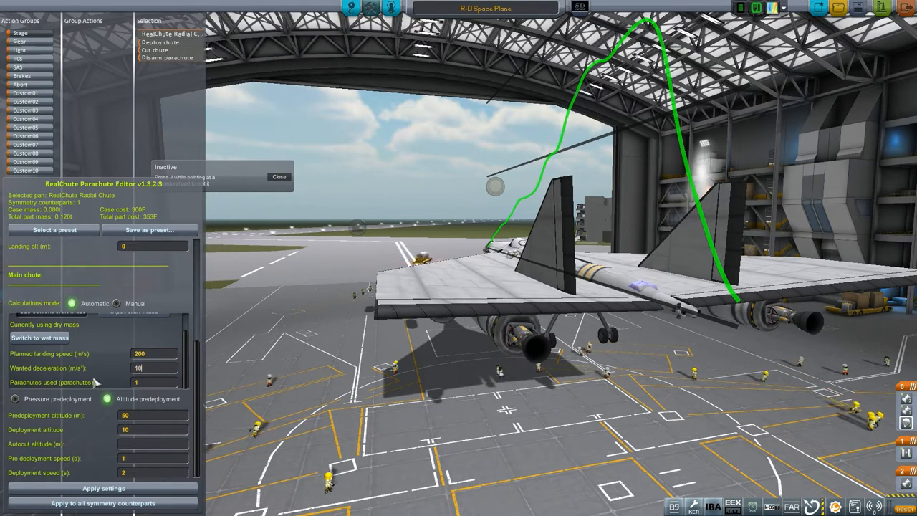
type("50")
left_click(154, 381)
type("2")
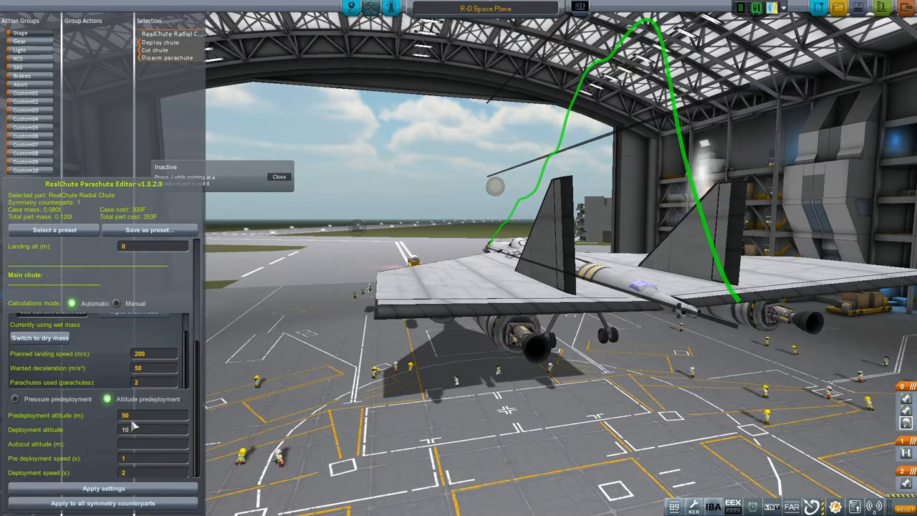
left_click(103, 487)
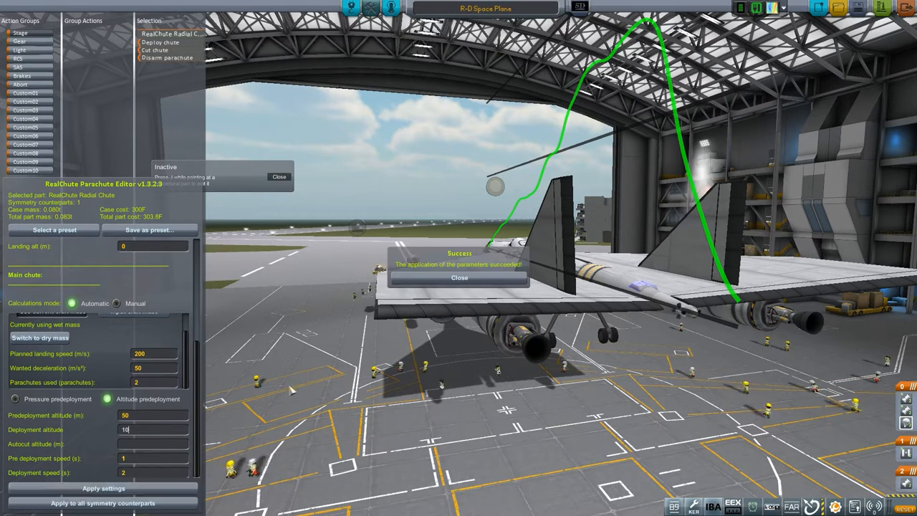
left_click(459, 278)
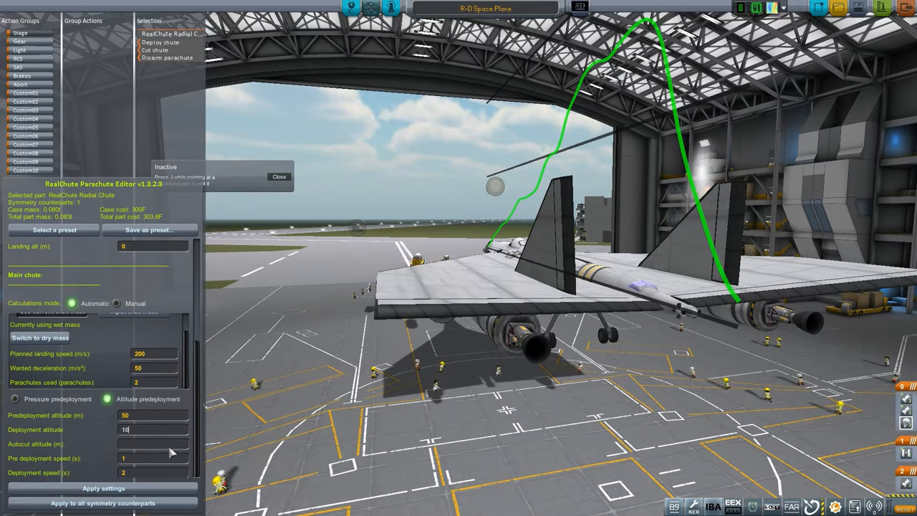
left_click(103, 487)
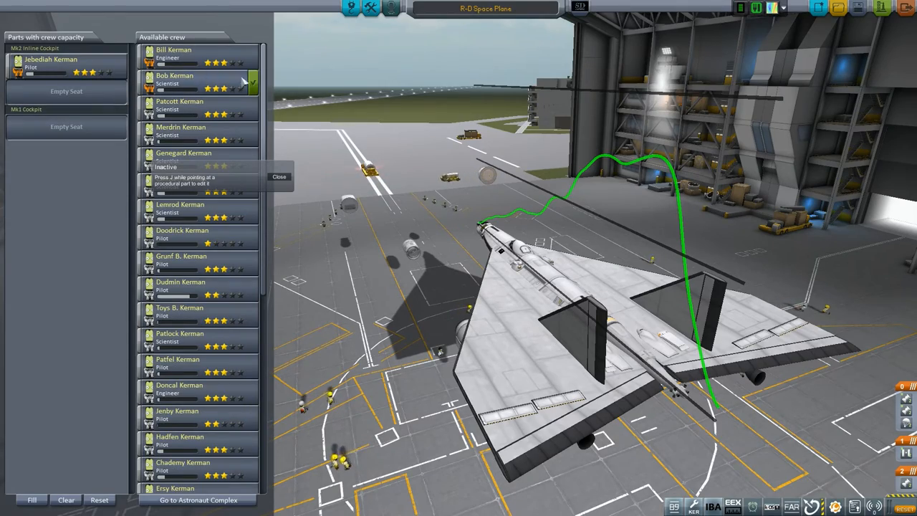
Assign crew to the Mk1 Inline Cockpit and launch the plane onto runway 09
left_click(200, 79)
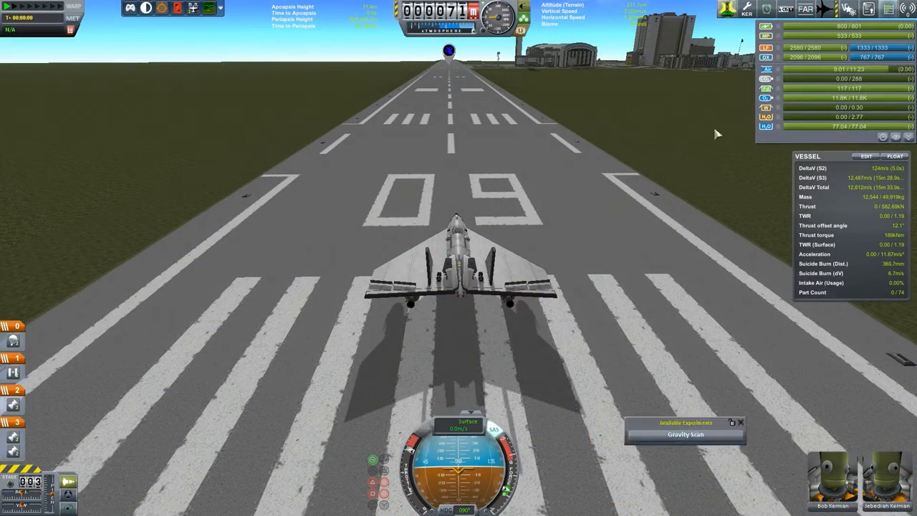
Scroll the SCANsat options to Gravity Scan and change its alert filter method
left_click(686, 434)
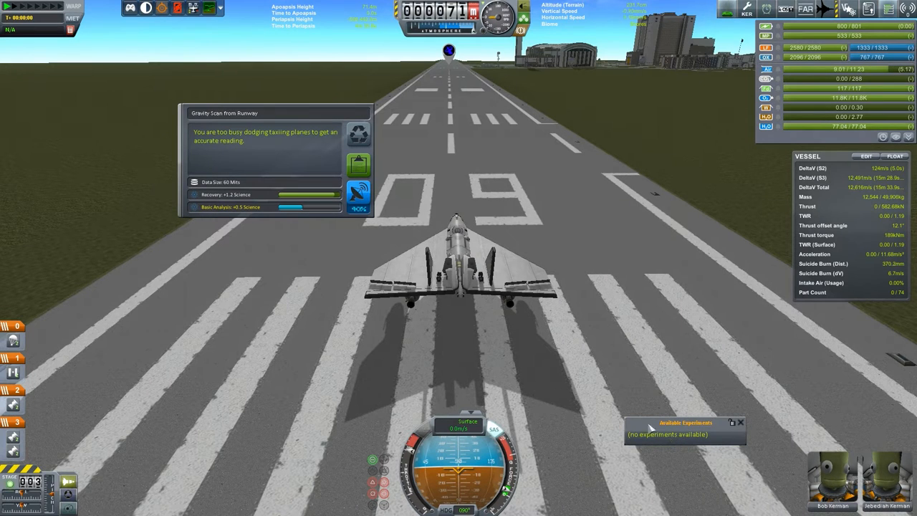
mouse_move(218, 137)
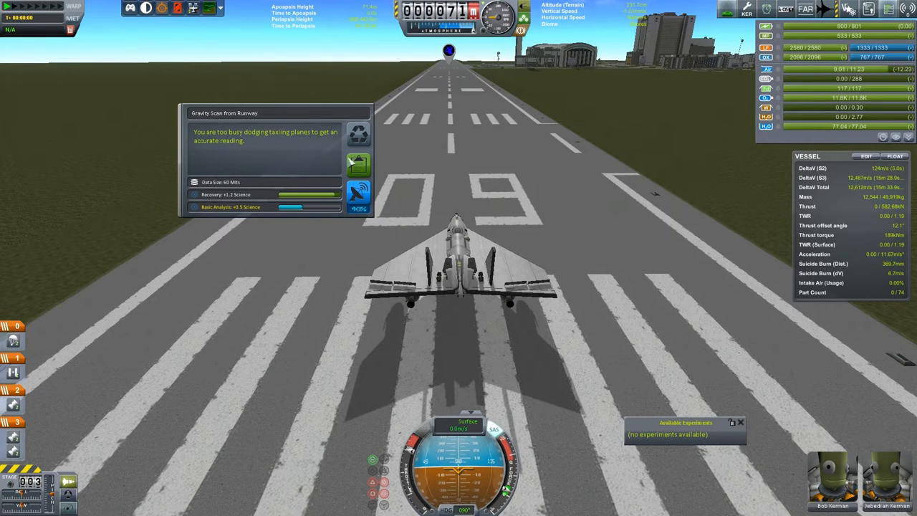
mouse_move(359, 165)
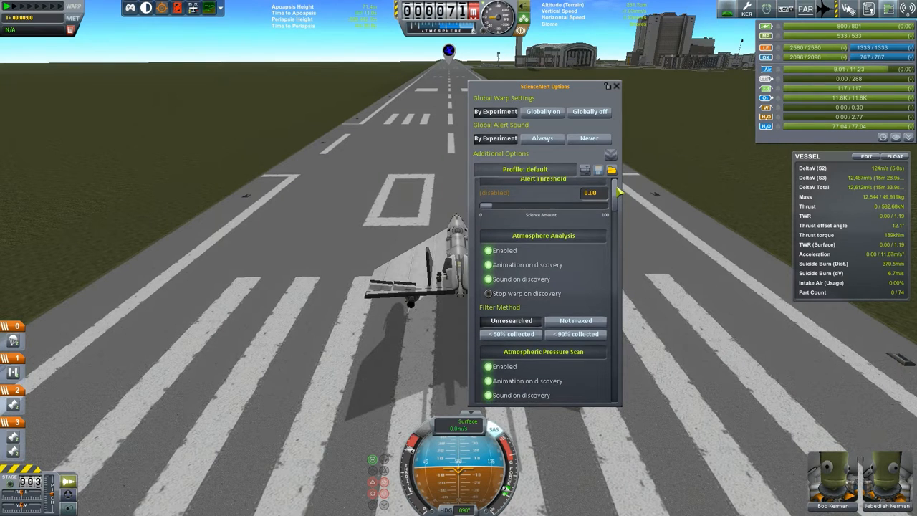
scroll("down", 3)
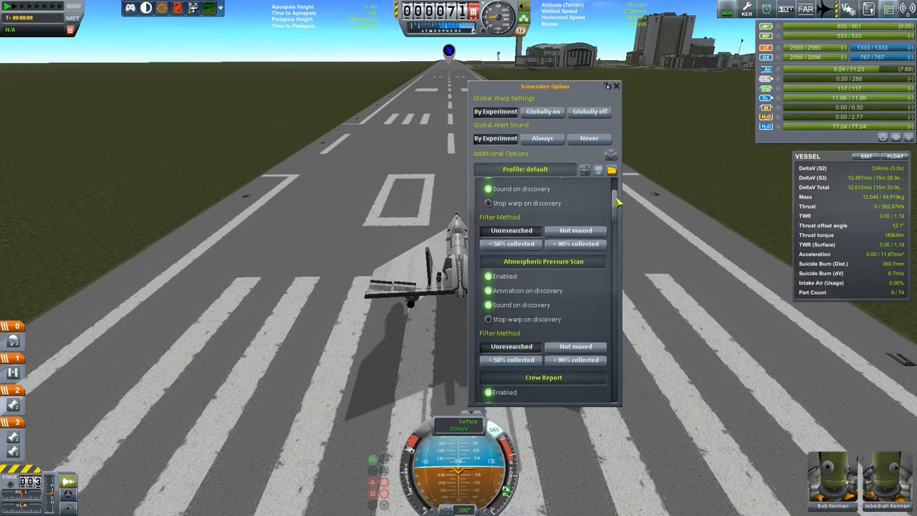
scroll("down", 3)
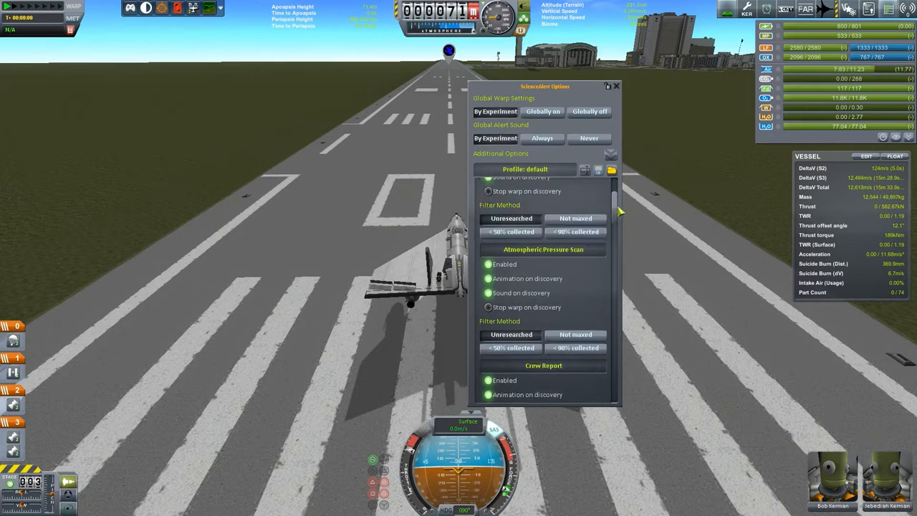
scroll("down", 3)
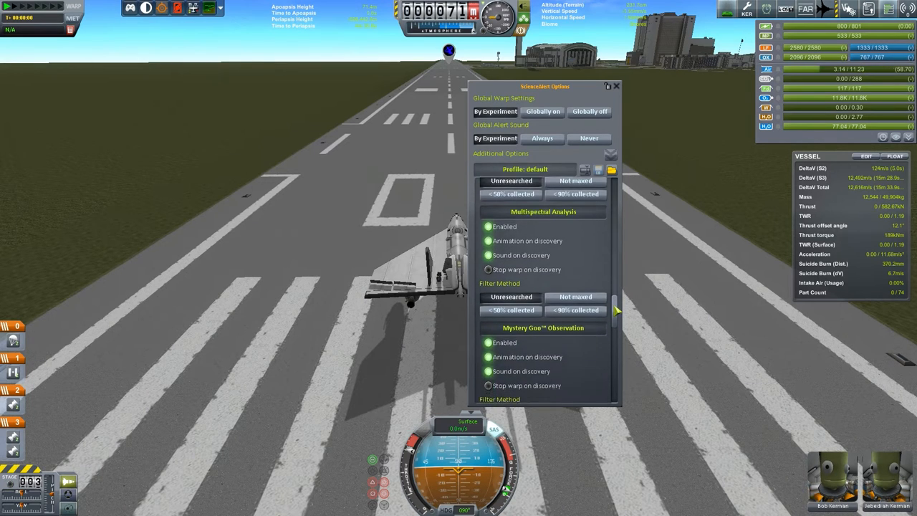
scroll("down", 3)
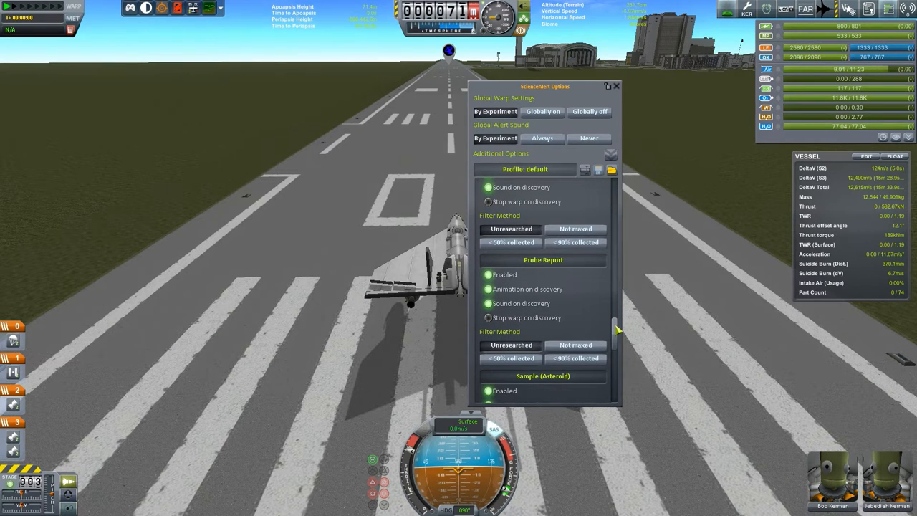
scroll("down", 3)
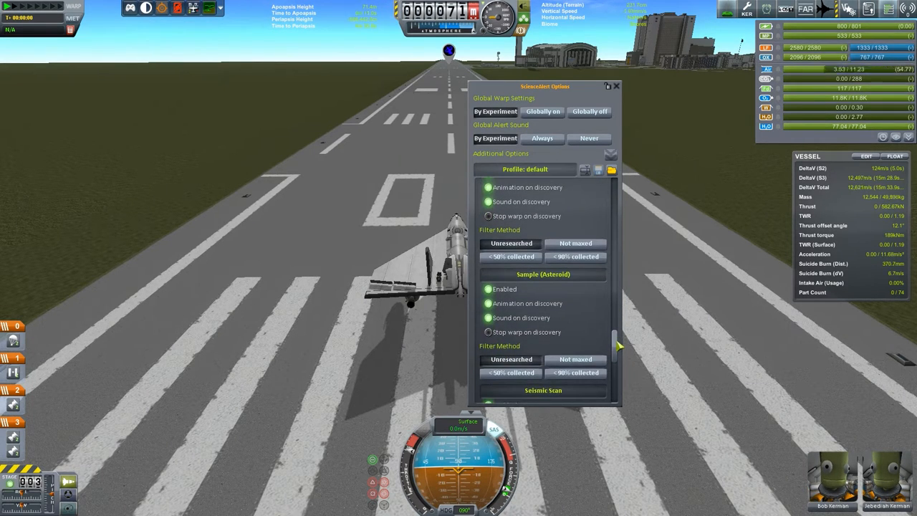
scroll("down", 3)
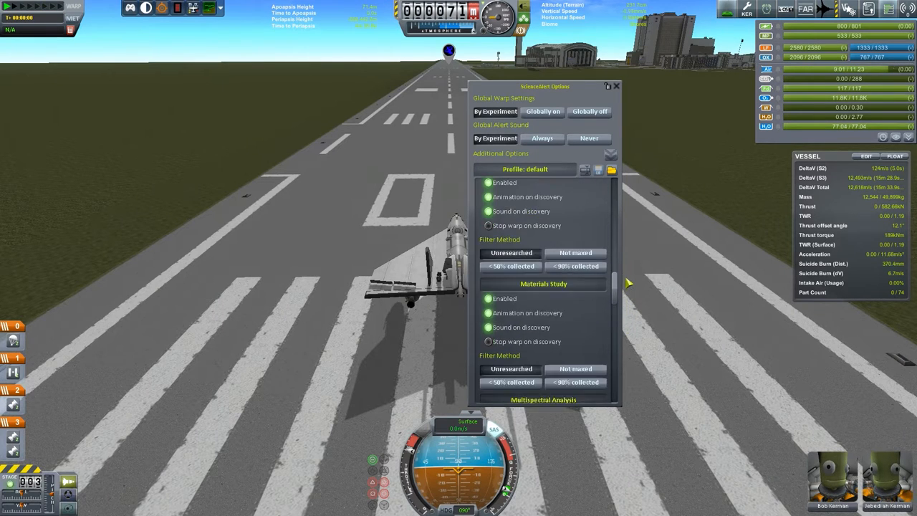
scroll("down", 3)
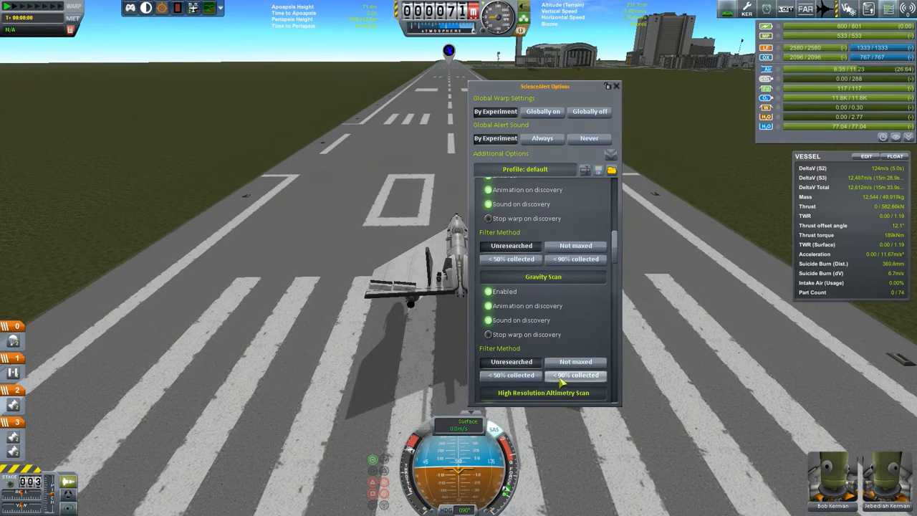
left_click(576, 361)
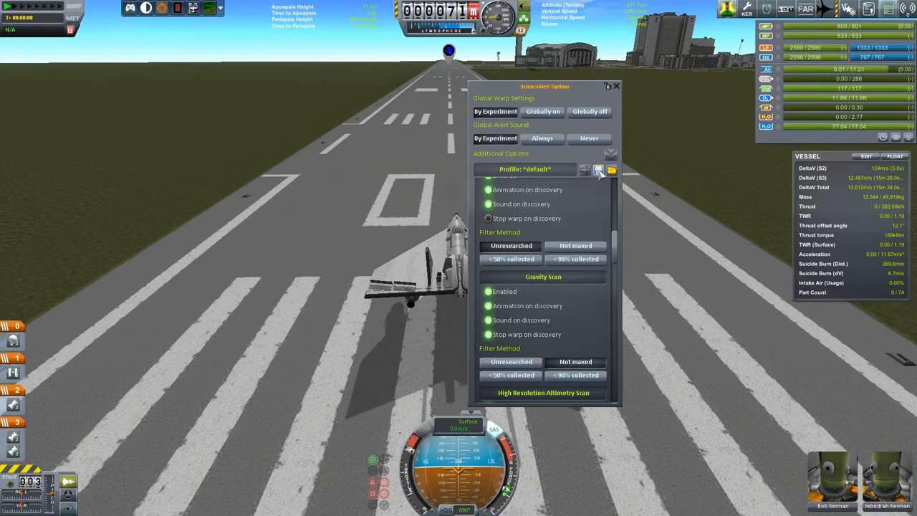
Save the modified default alert profile and close the options window
left_click(598, 169)
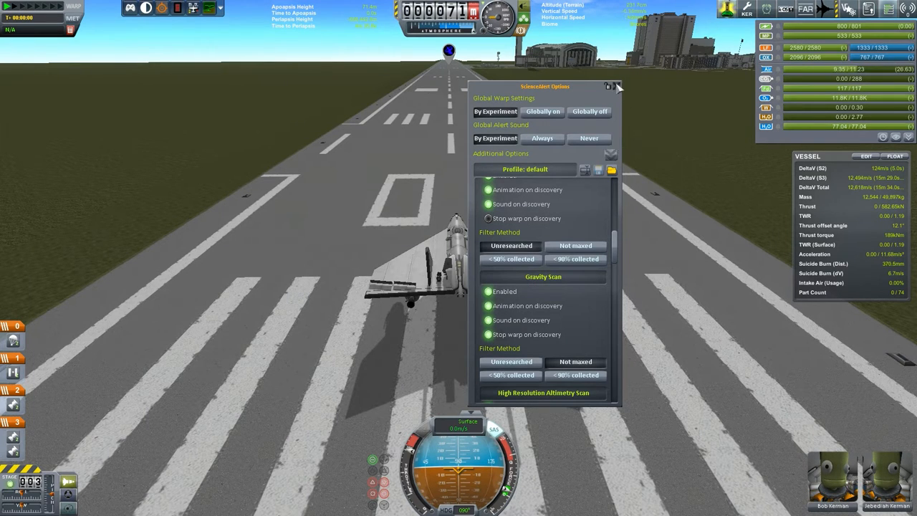
left_click(618, 86)
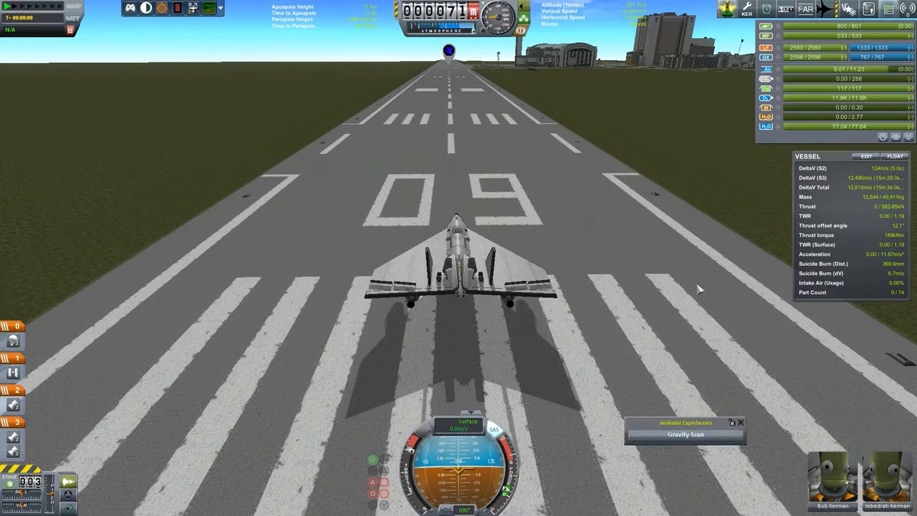
Throttle up, roll down runway 09 and pull up to take off
left_click(685, 434)
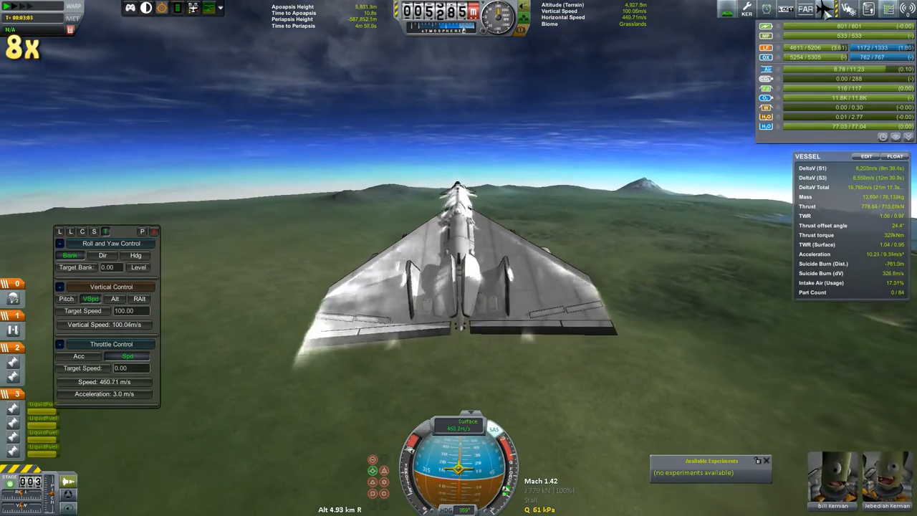
Raise the Pilot Assistant Vertical Control target vertical speed to 100 for a steeper climb
left_click(826, 8)
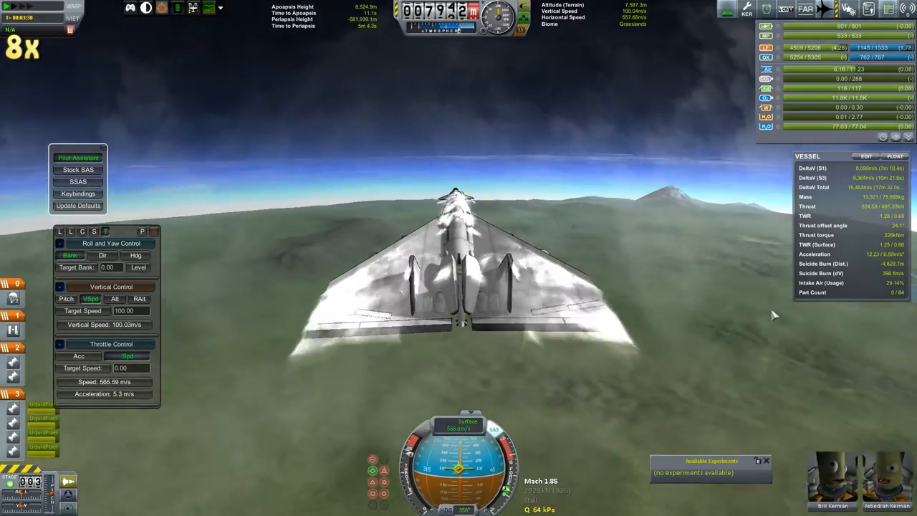
left_click(77, 194)
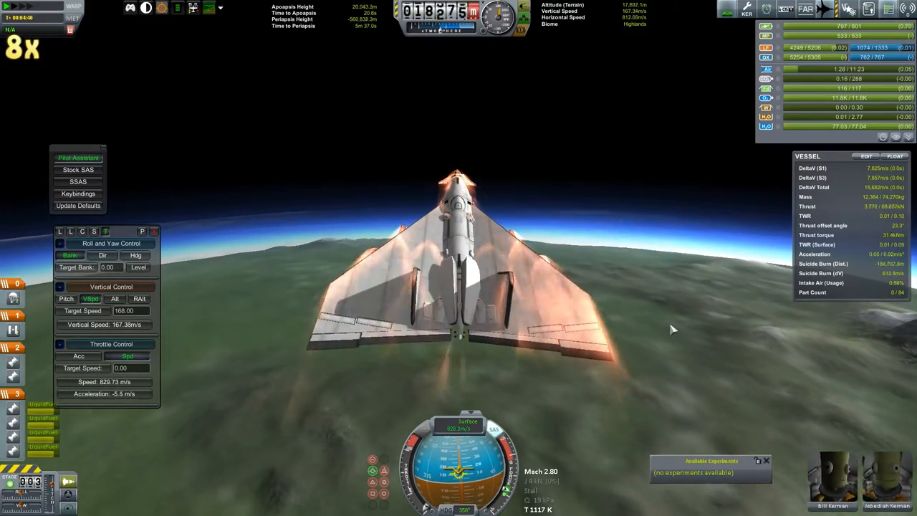
type("100")
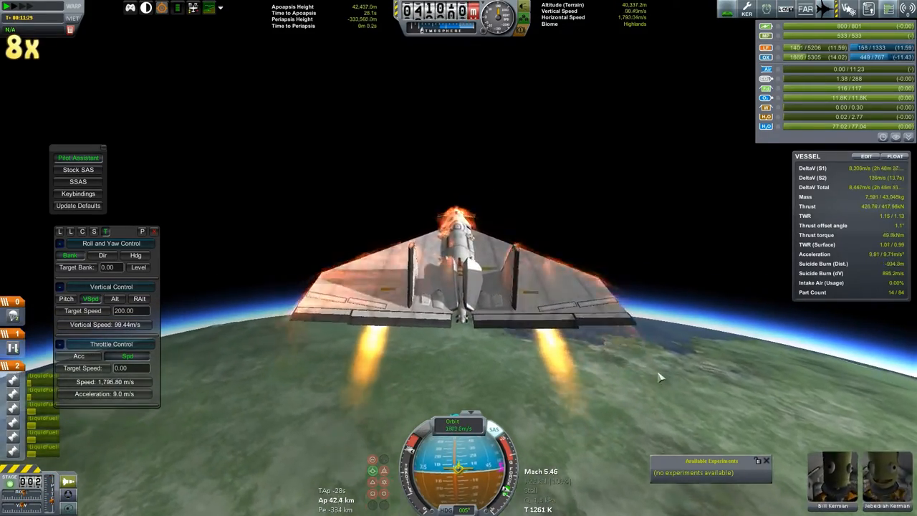
mouse_move(691, 374)
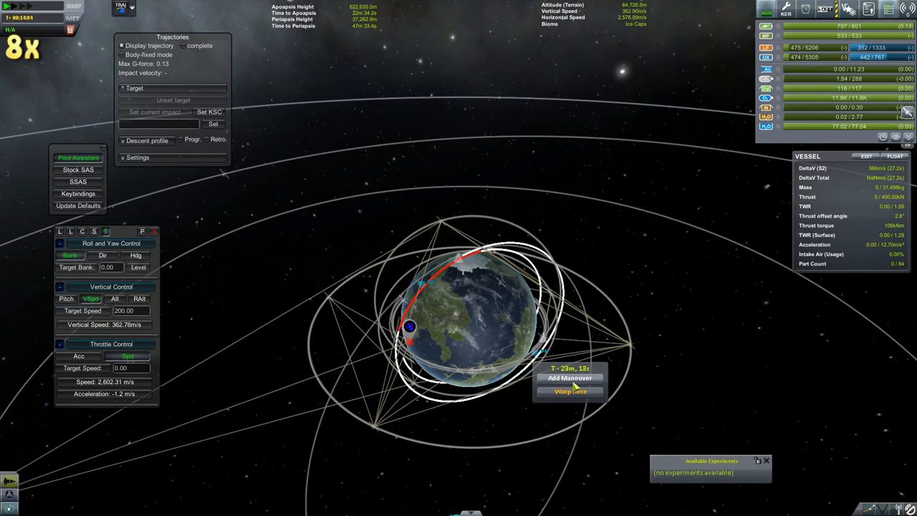
Add a maneuver node at the chosen orbit point and open Precise Node for it
left_click(571, 379)
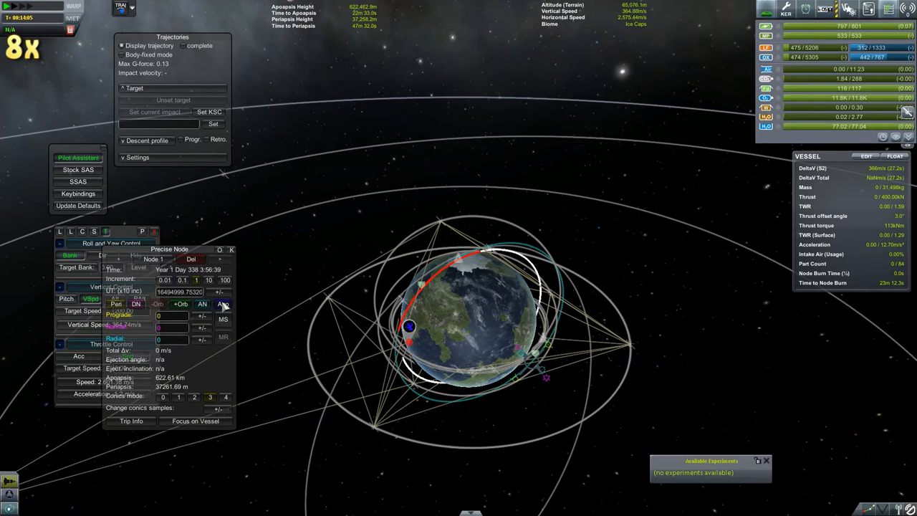
left_click(224, 304)
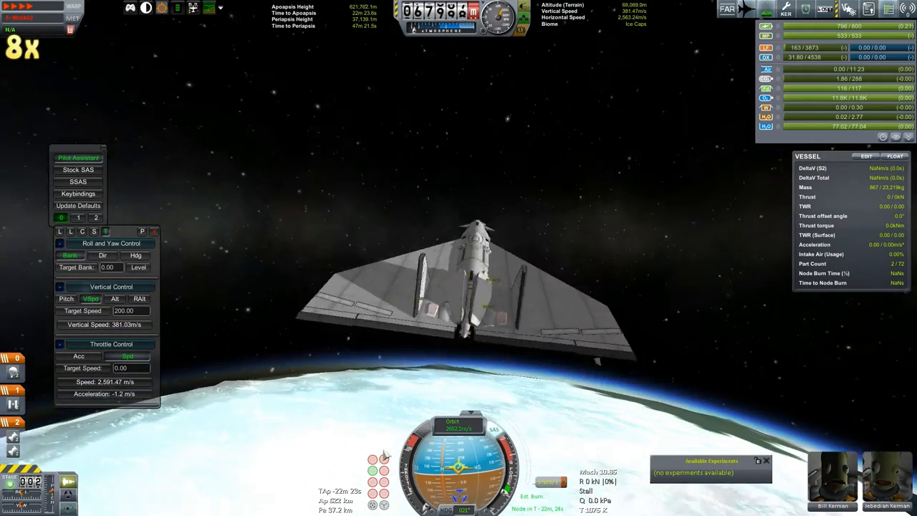
Raise the time warp and inspect the maneuver node with its ~823 km apoapsis on the map
key(".")
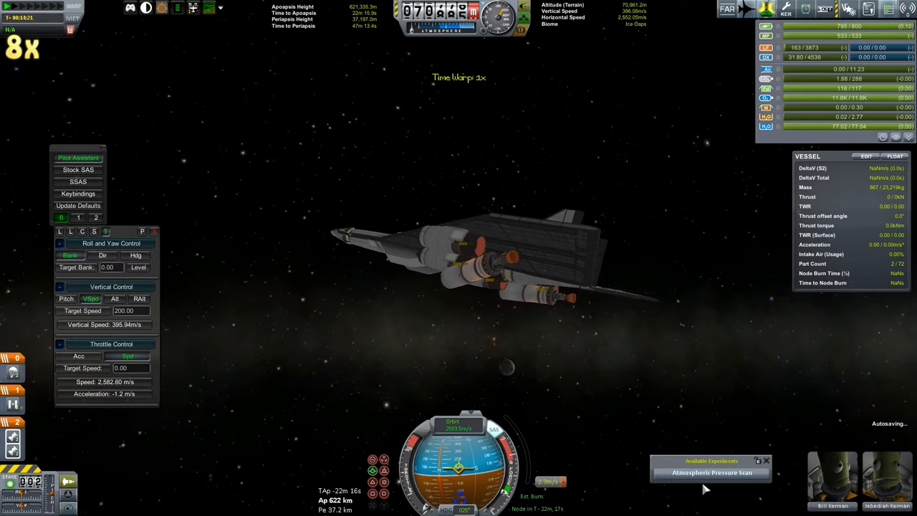
left_click(711, 473)
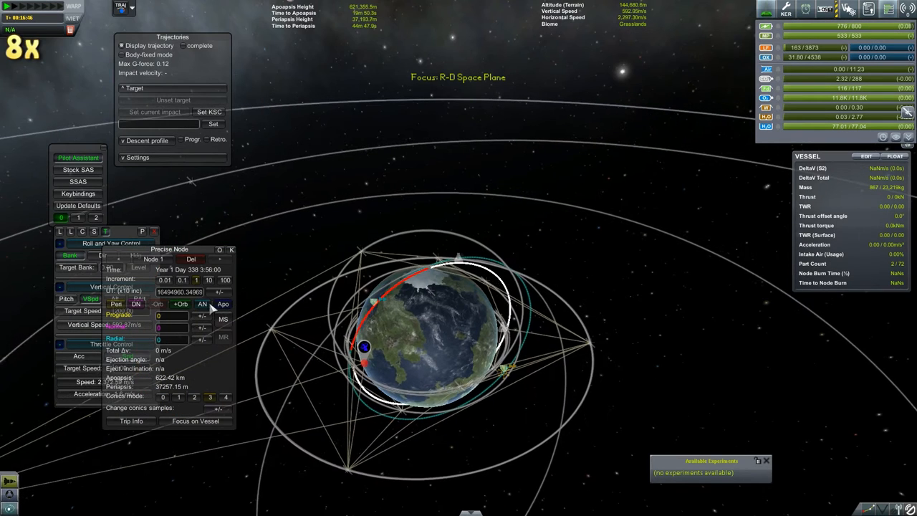
Touch down on the Shores biome and brake the plane to about Mach 0.04
left_click(201, 316)
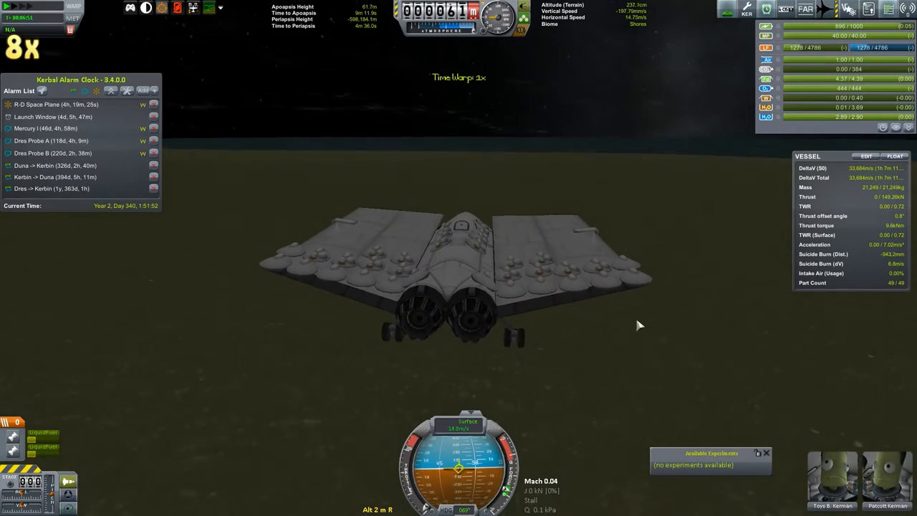
Run the Gravity Scan on Kerbin's shores, review its science dialog and switch to the orbiting rocket
left_click(711, 464)
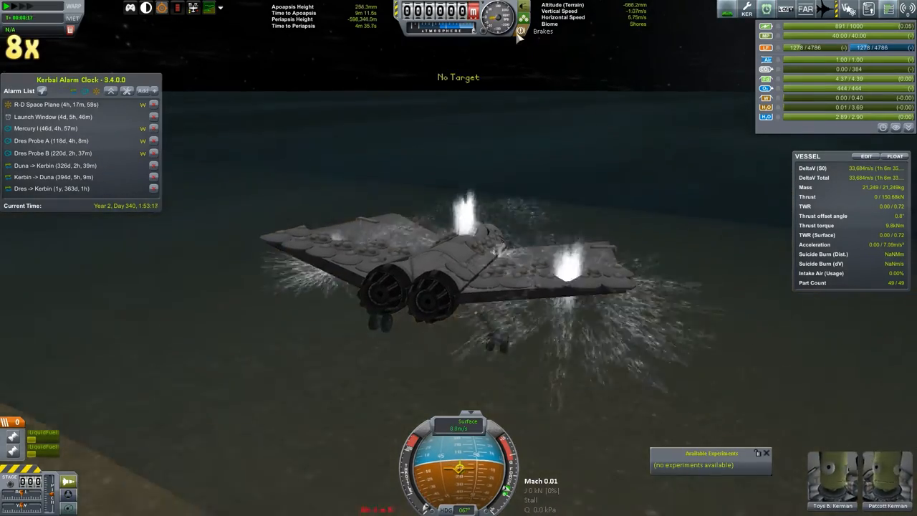
left_click(711, 464)
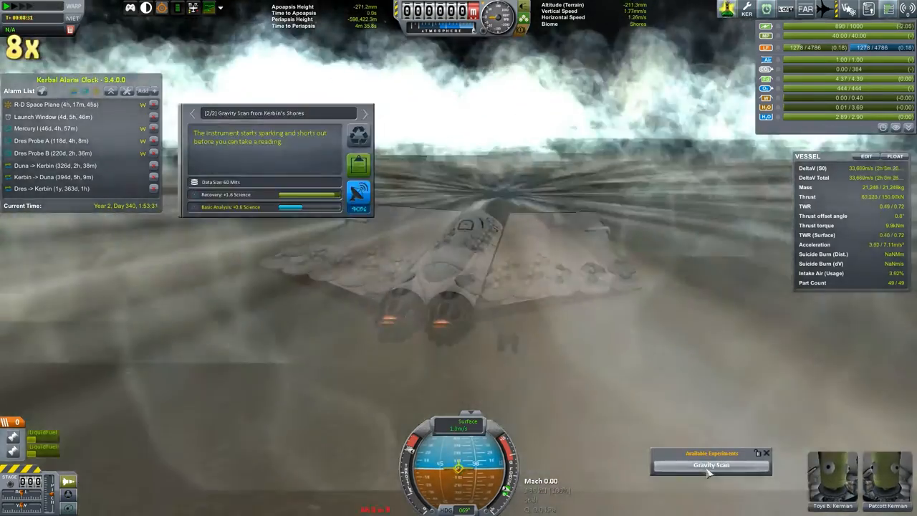
left_click(711, 465)
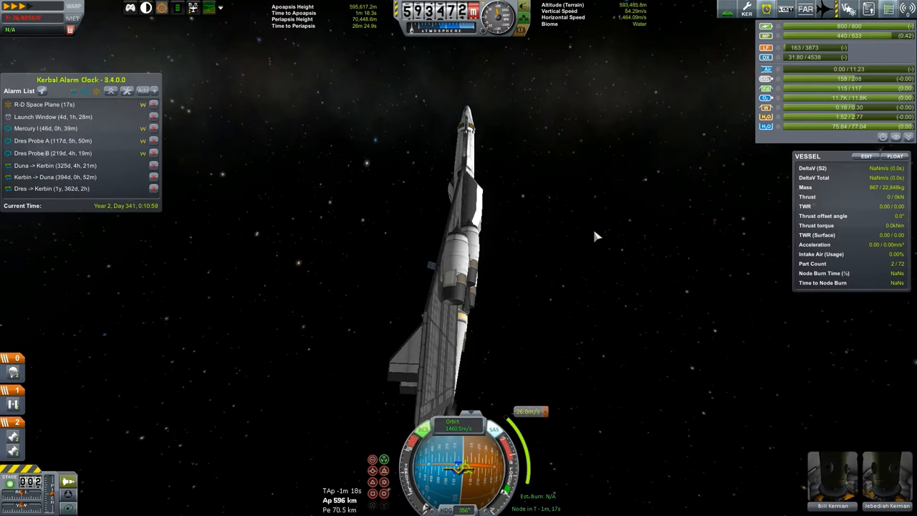
key(".")
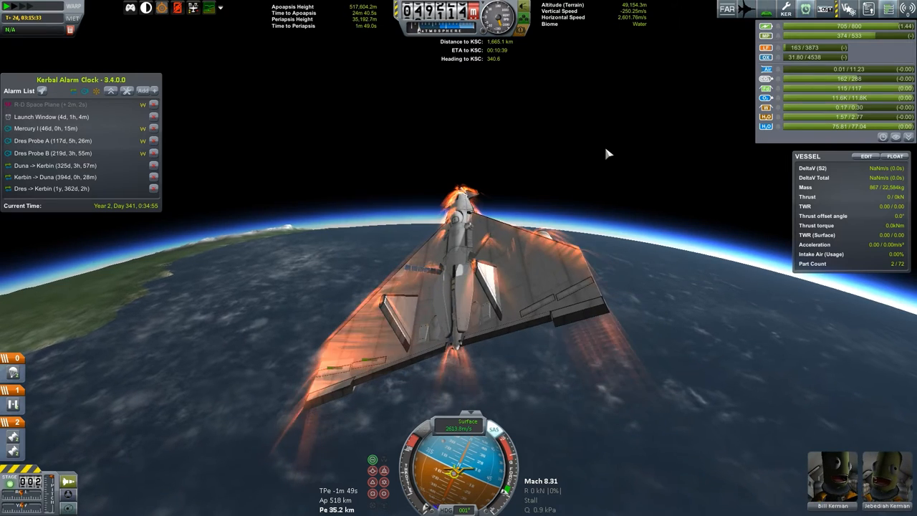
mouse_move(605, 169)
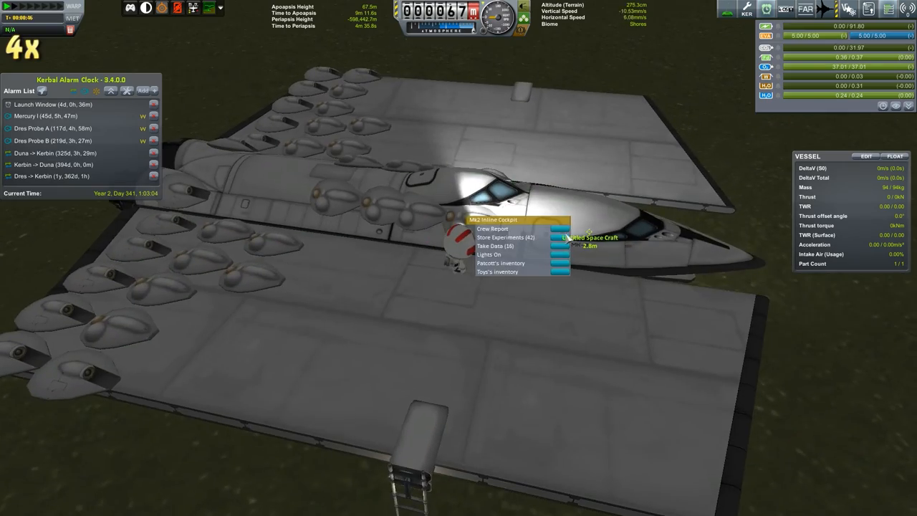
Take Data on the Mk2 cockpit to store all gravity scan results there
left_click(504, 238)
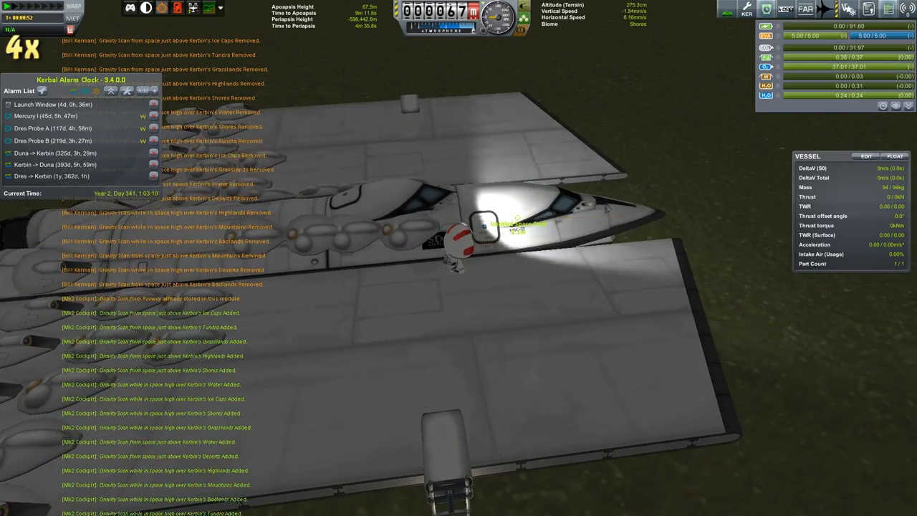